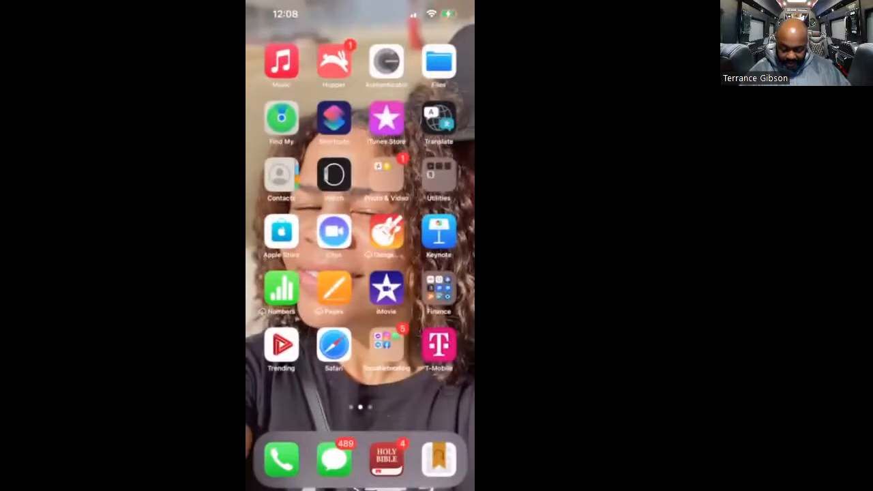
Swipe the home screen to reach the MetaMask app icon and launch the wallet.
scroll(left, 3)
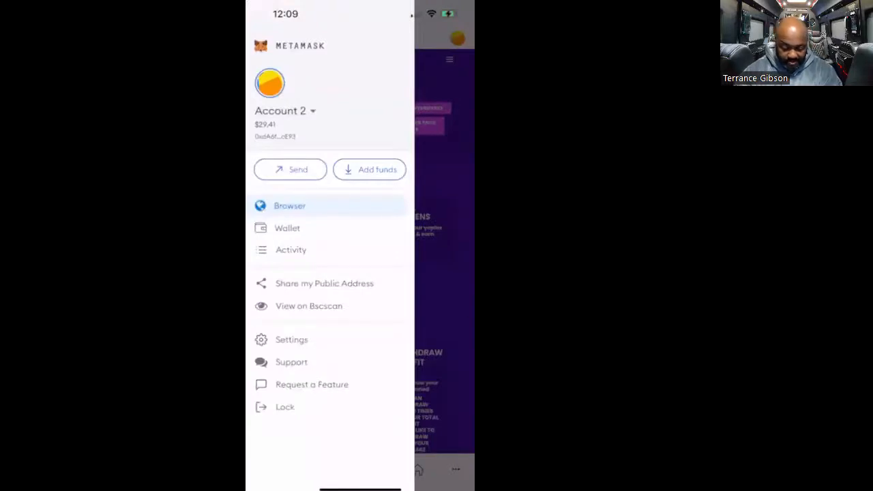
Show the Yoplex Vault Panel in the in-wallet browser and copy its page address.
click(289, 205)
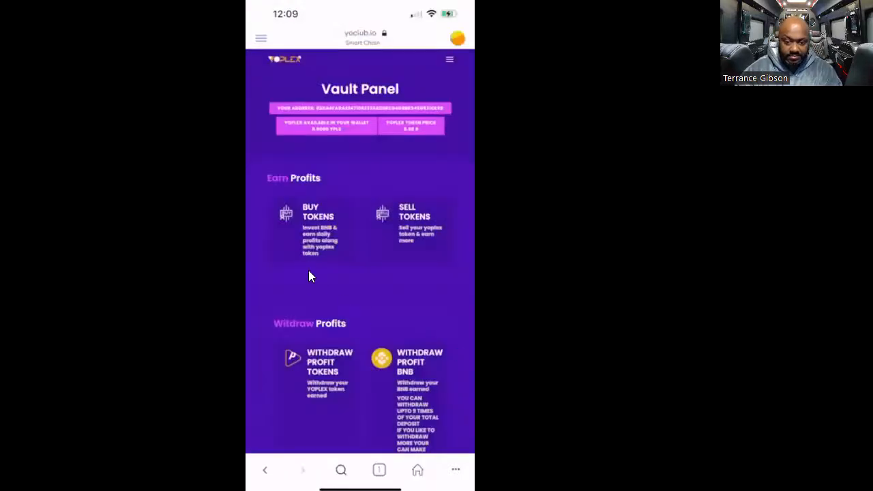
mouse_move(334, 341)
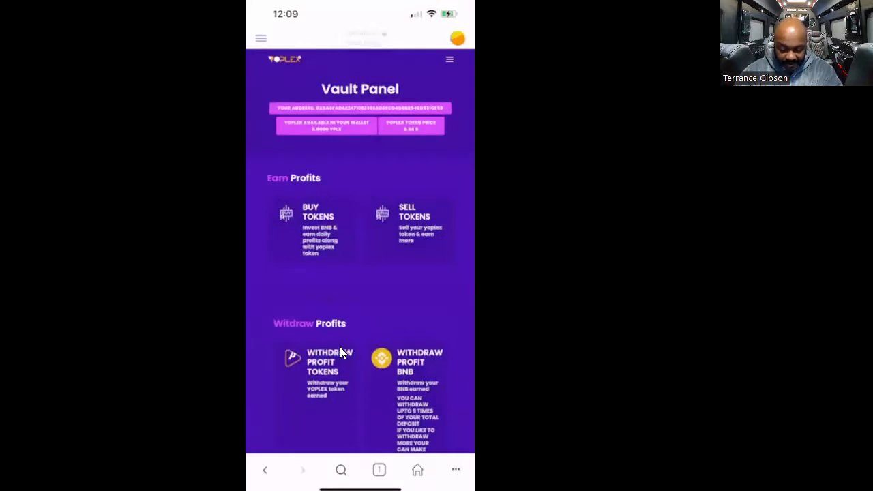
click(360, 35)
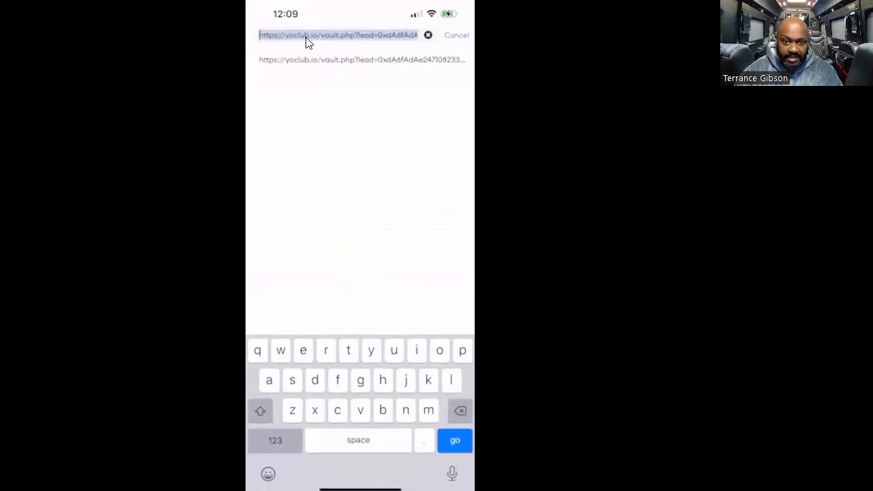
mouse_move(303, 46)
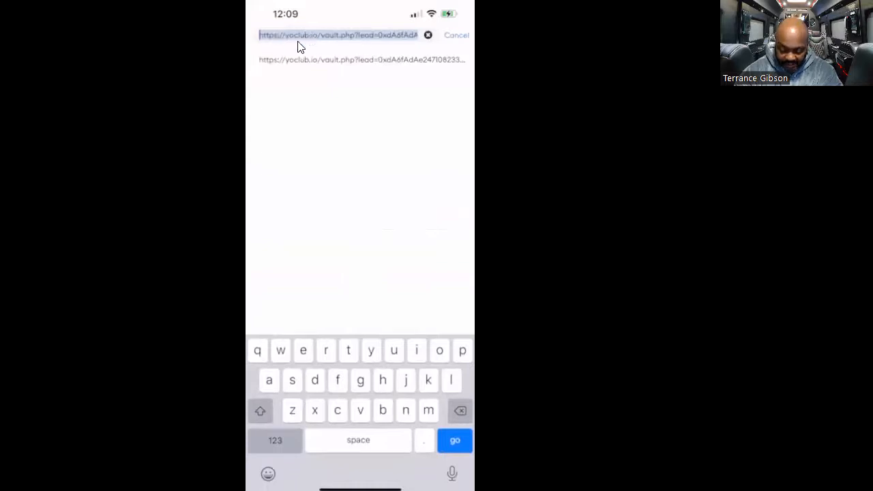
click(338, 36)
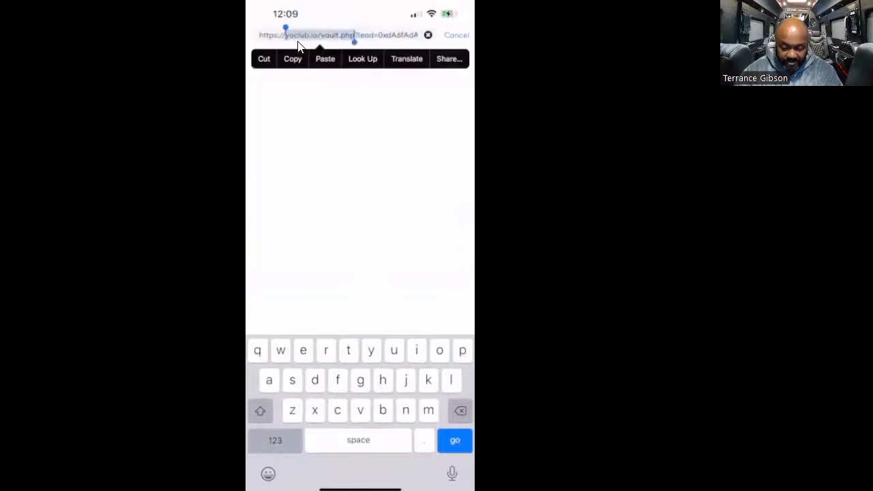
click(454, 439)
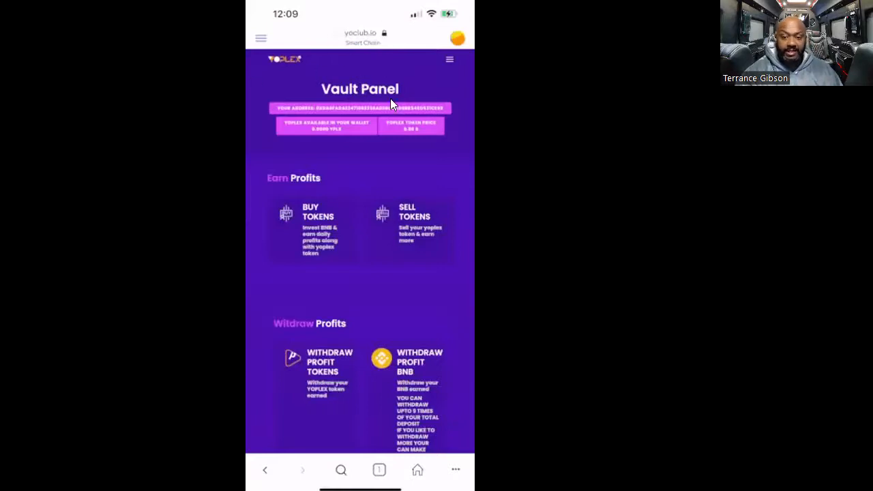
mouse_move(368, 73)
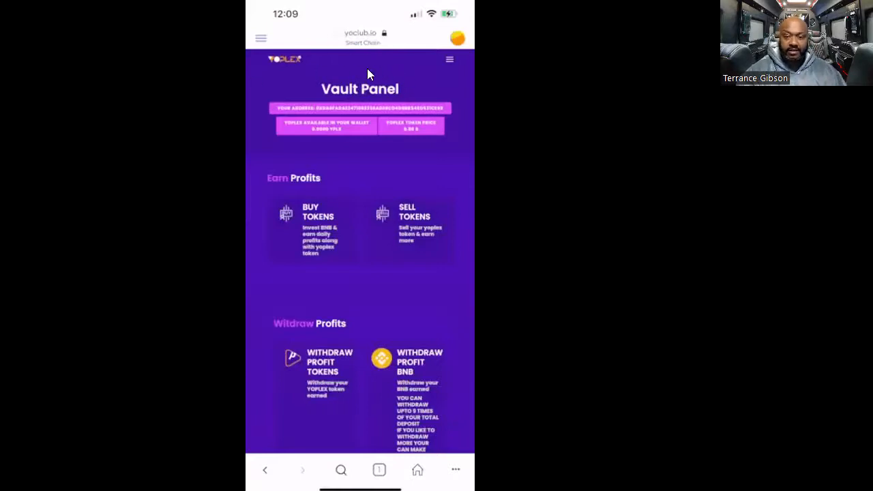
mouse_move(375, 98)
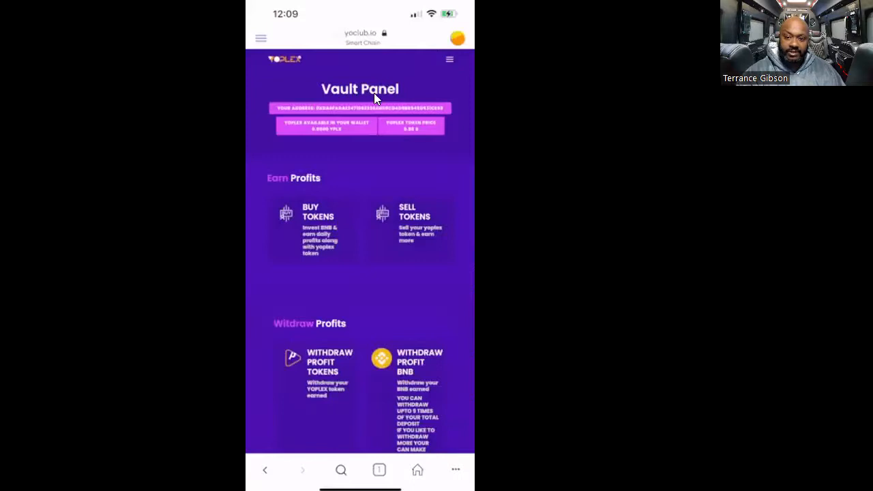
mouse_move(398, 90)
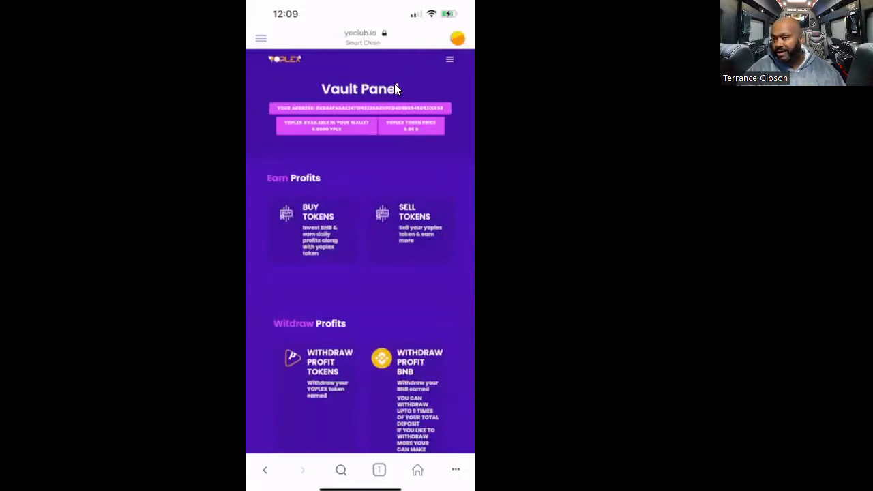
mouse_move(344, 74)
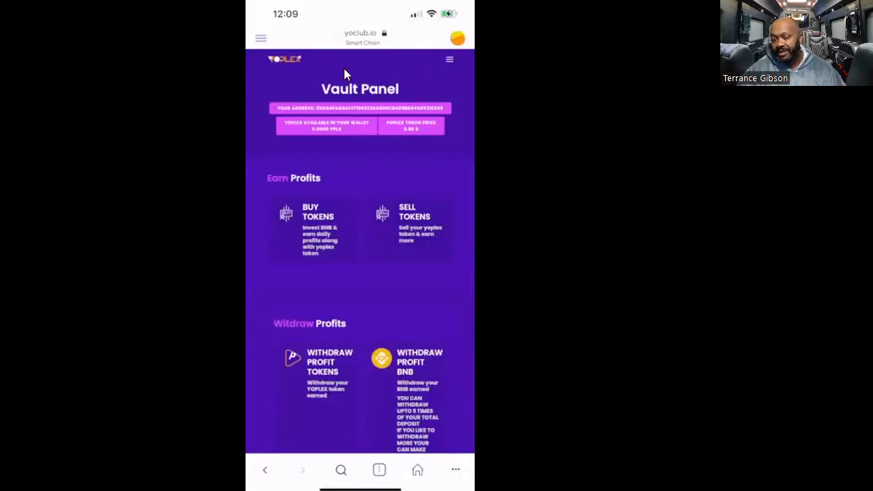
mouse_move(341, 150)
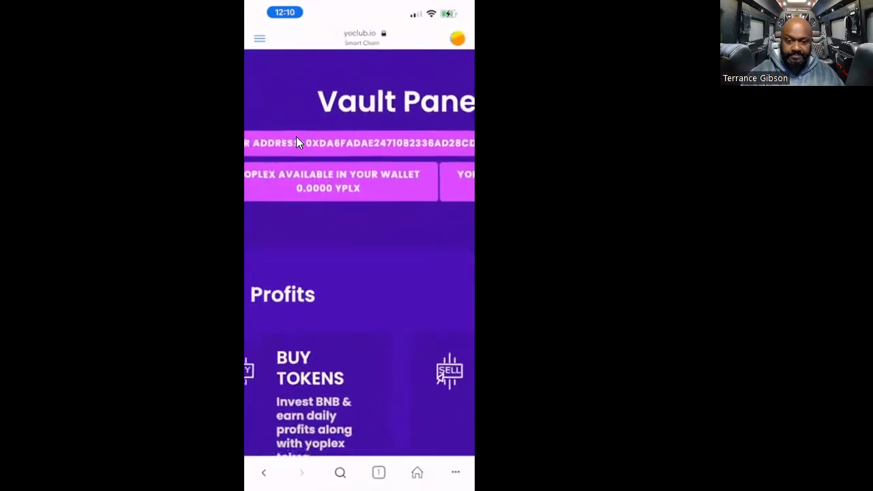
Scroll the Vault Panel past Earn Profits to Withdraw Profits and the start of Your Profits.
scroll(down, 3)
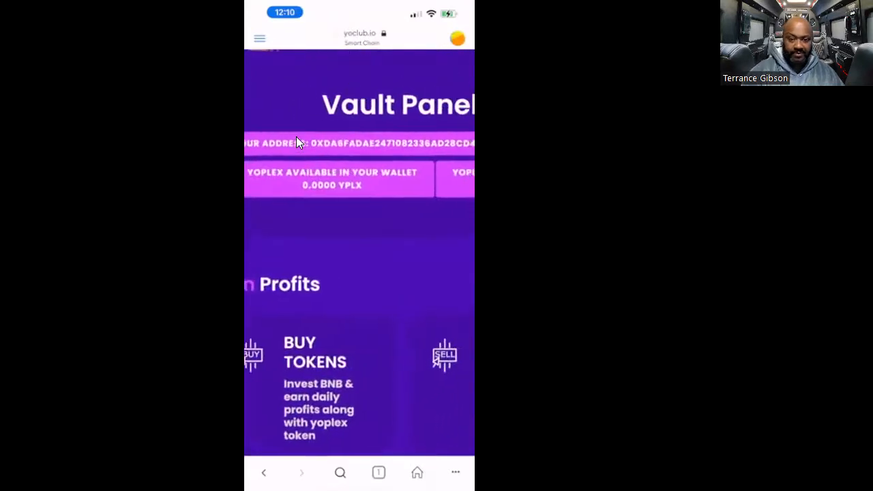
scroll(left, 3)
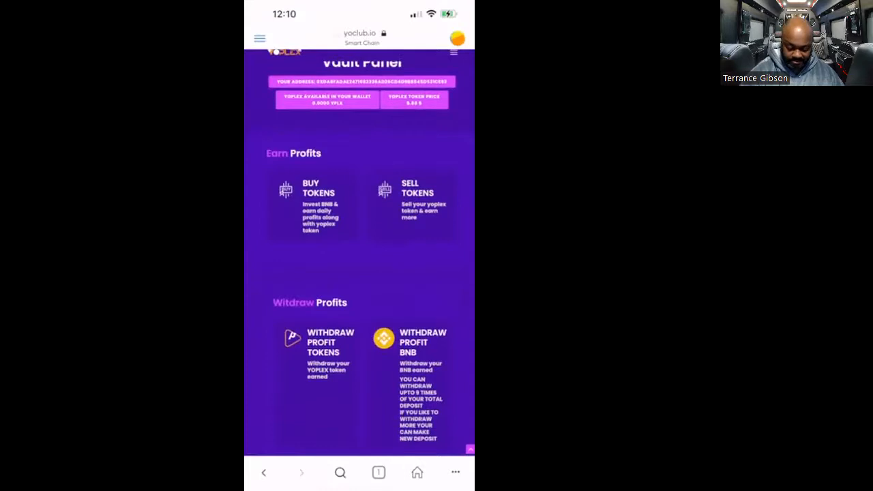
scroll(down, 3)
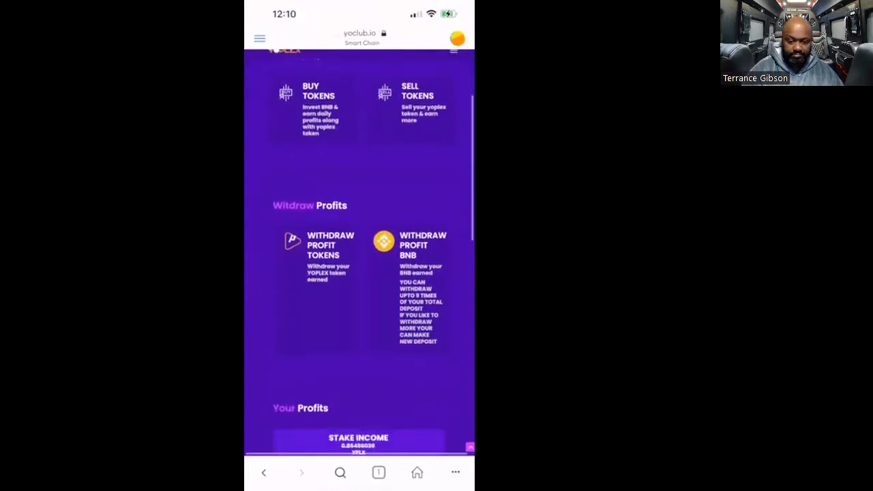
scroll(down, 3)
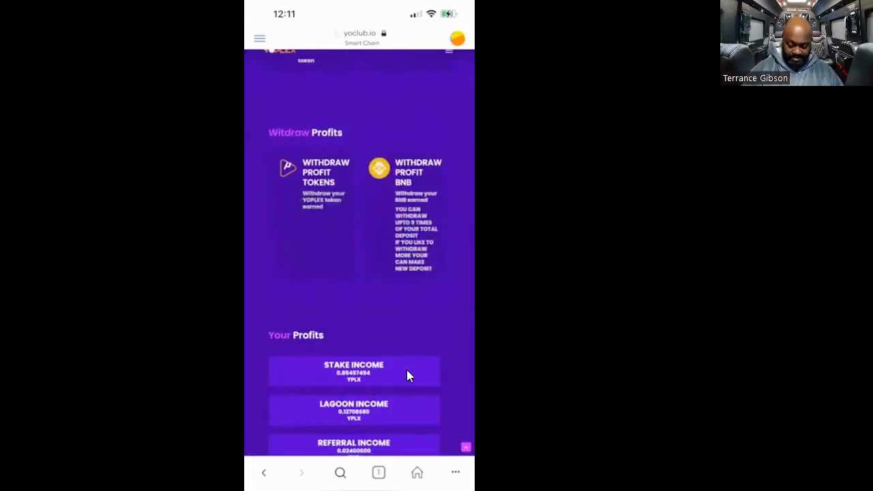
Scroll through Stake, Lagoon and Referral Income totals and the referral levels table.
scroll(down, 3)
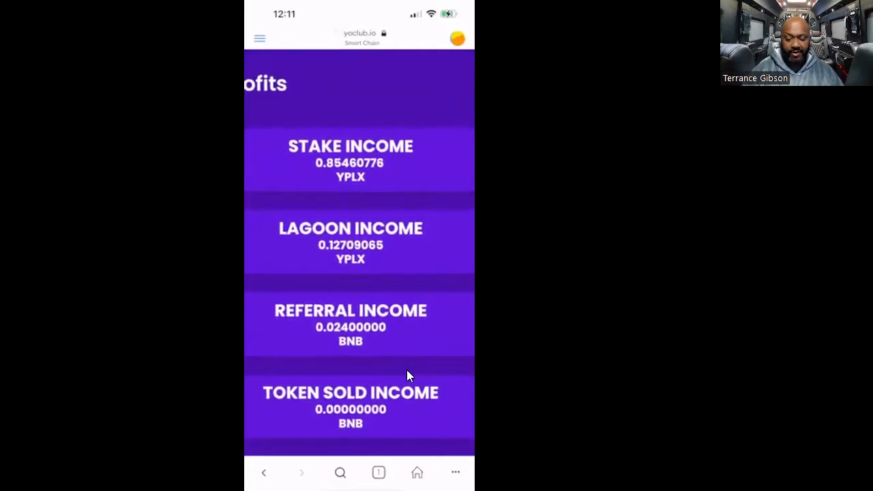
scroll(down, 3)
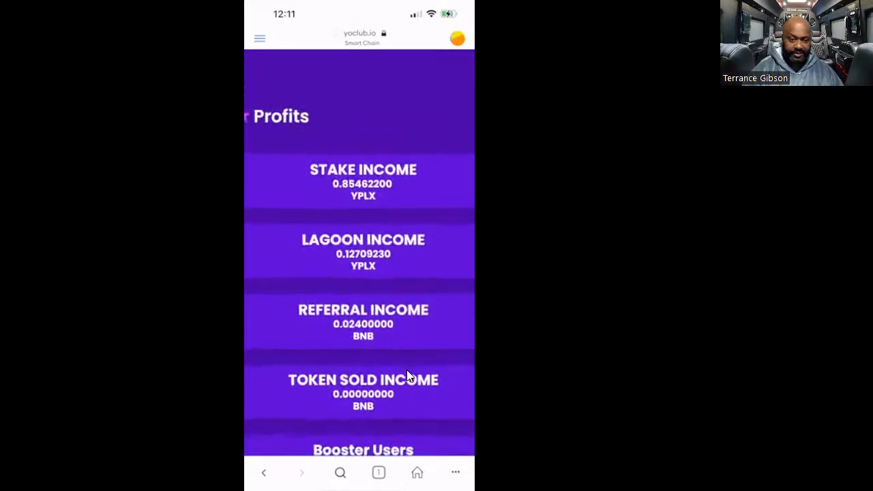
scroll(up, 3)
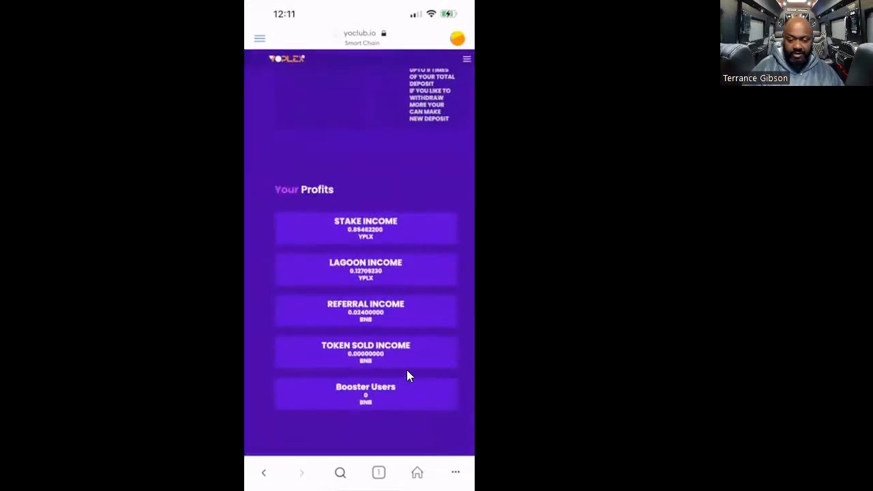
scroll(down, 3)
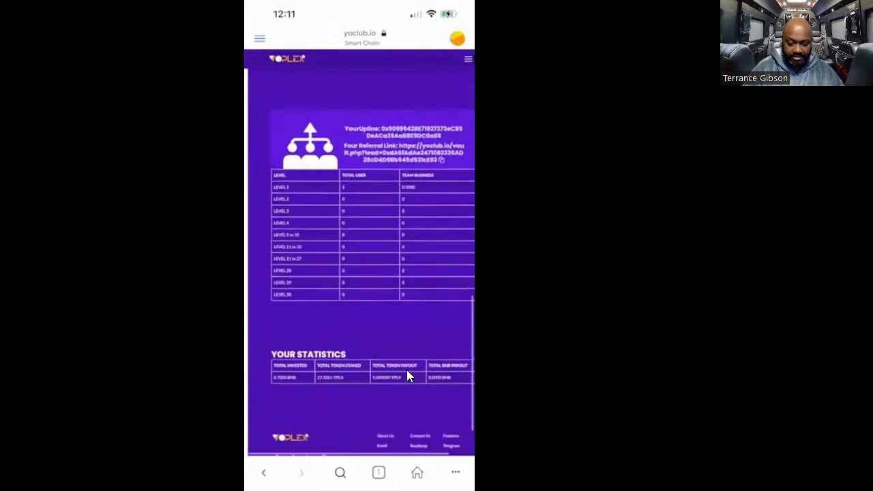
Review Your Statistics, then scroll back up to Earn and Withdraw Profits.
scroll(up, 3)
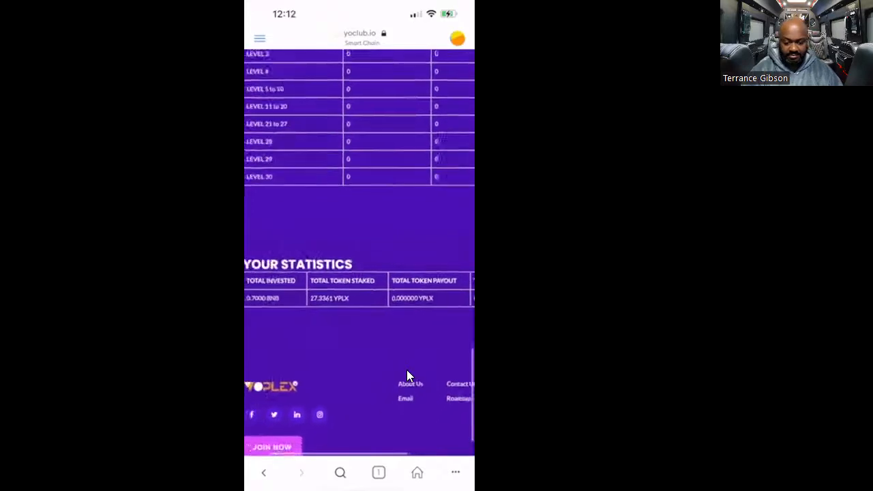
scroll(up, 3)
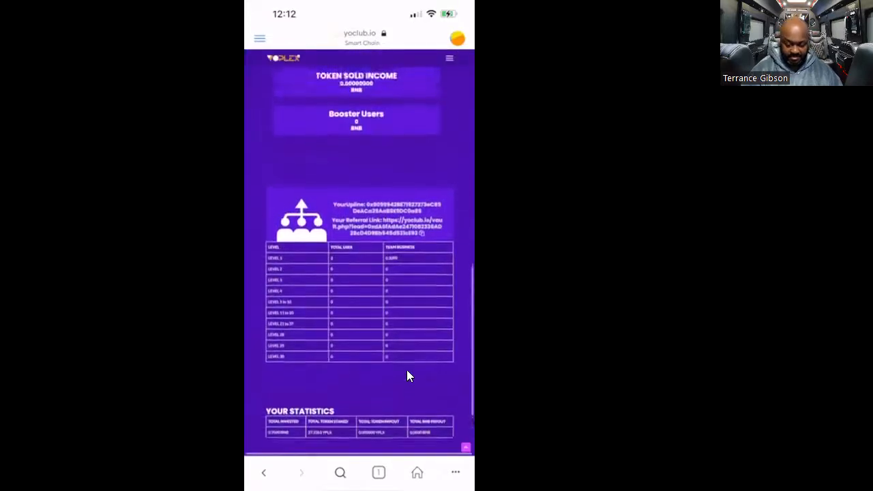
scroll(up, 3)
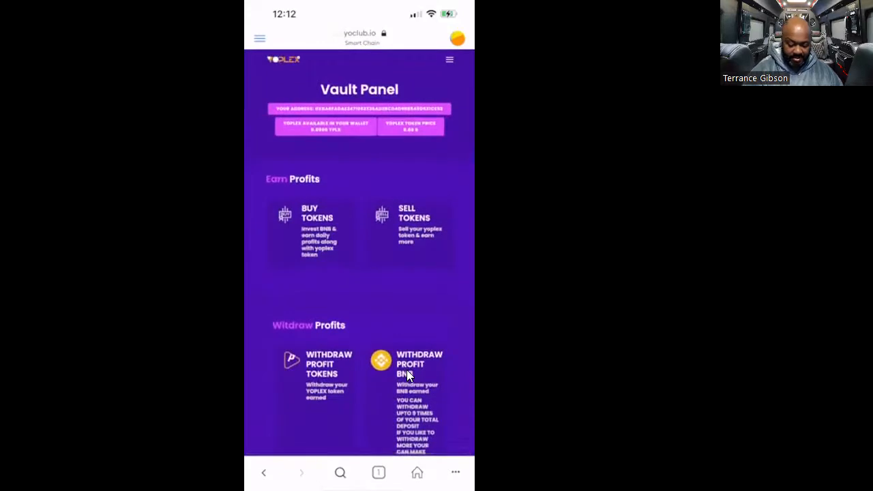
Navigate via the site menu's HOME entry to the Yoplex welcome landing page.
click(449, 60)
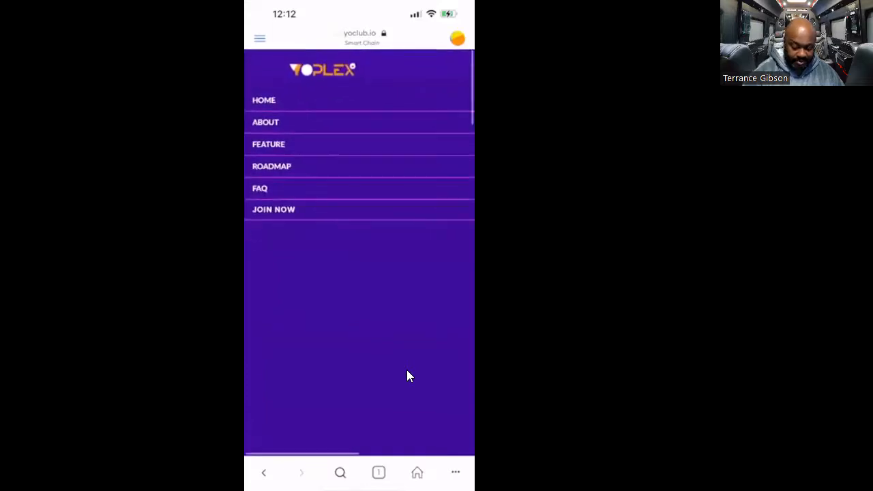
click(259, 39)
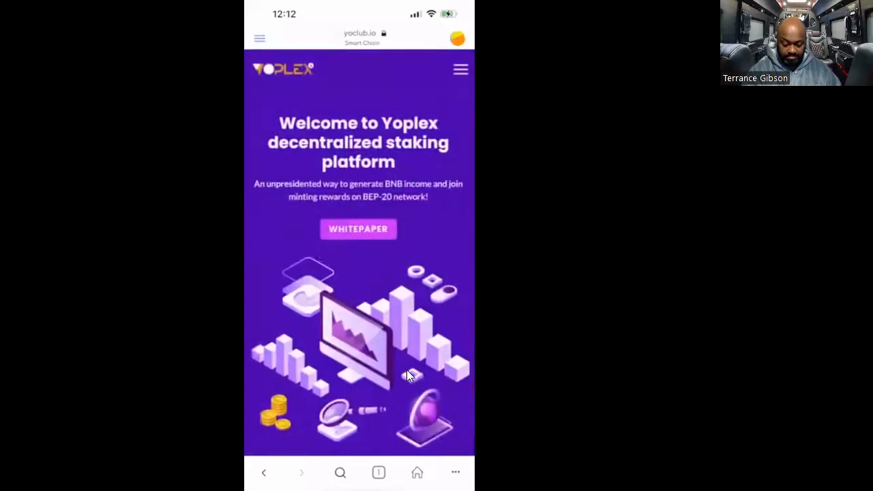
scroll(up, 3)
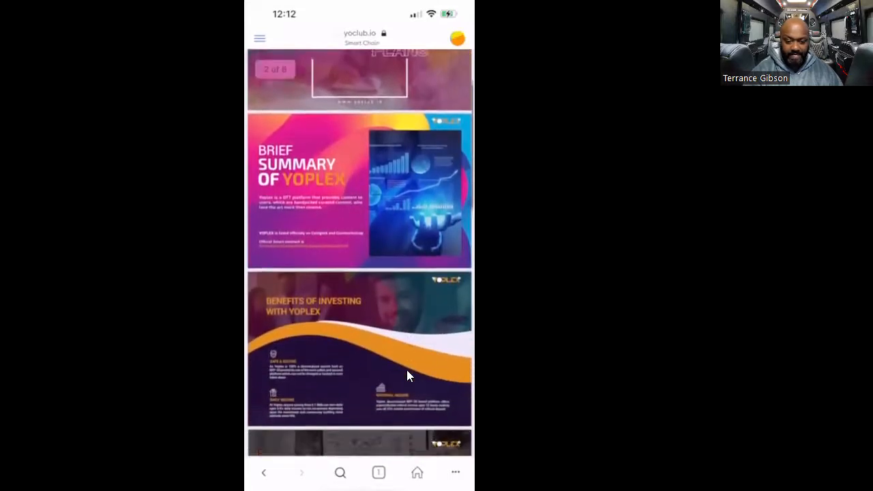
Scroll the whitepaper past Benefits of Investing to the plans slide with the 50.1 BNB–unlimited 1% tier.
scroll(down, 3)
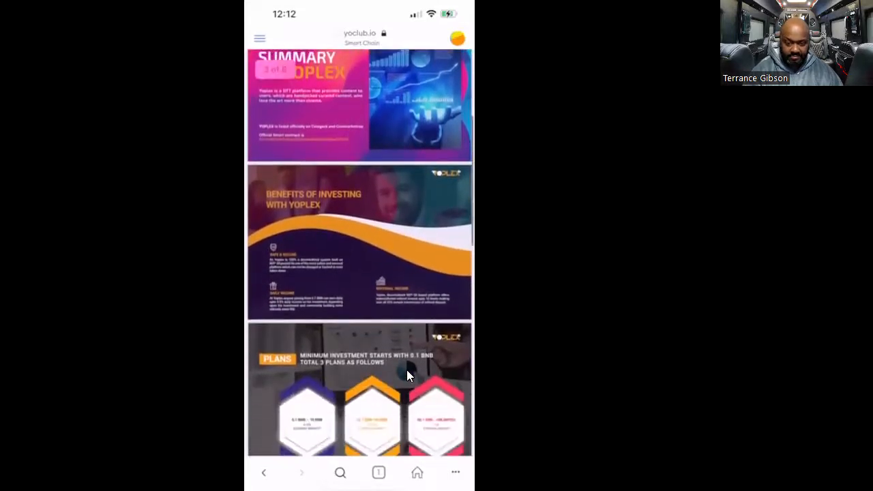
scroll(down, 3)
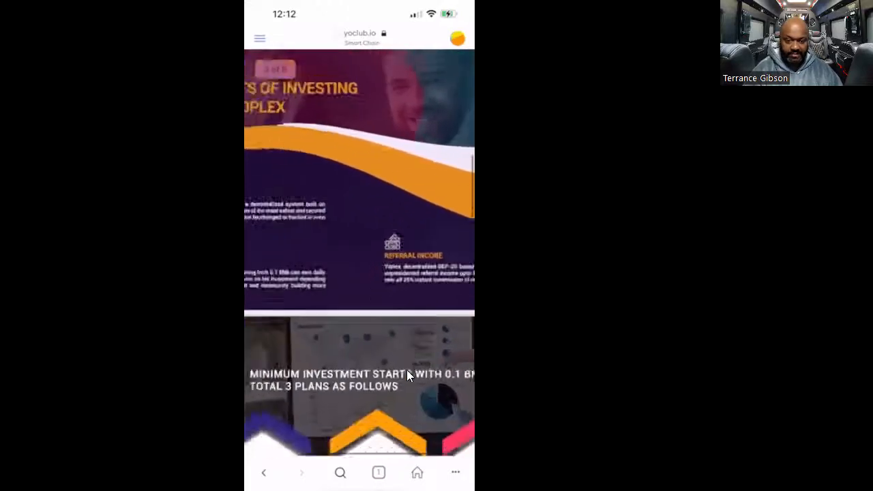
scroll(down, 3)
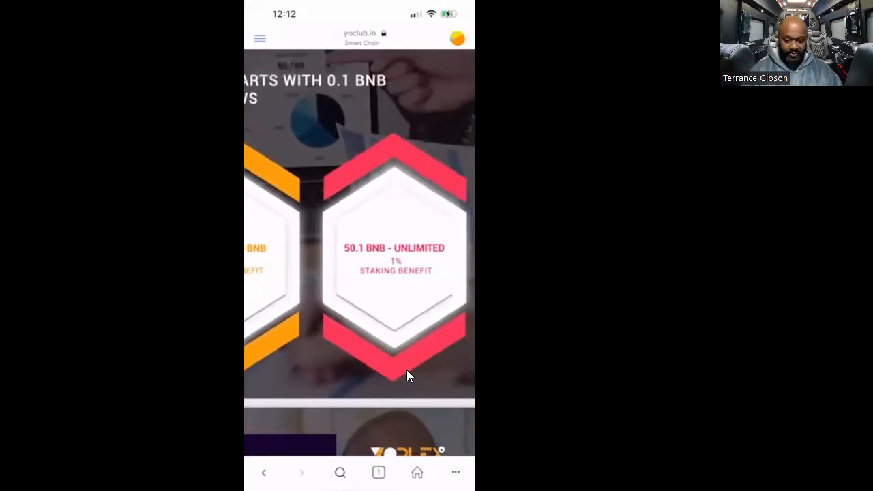
Bring up the Referral Commission table listing 8%, 3%, 2%, 1% and 0.5% level rates.
scroll(down, 3)
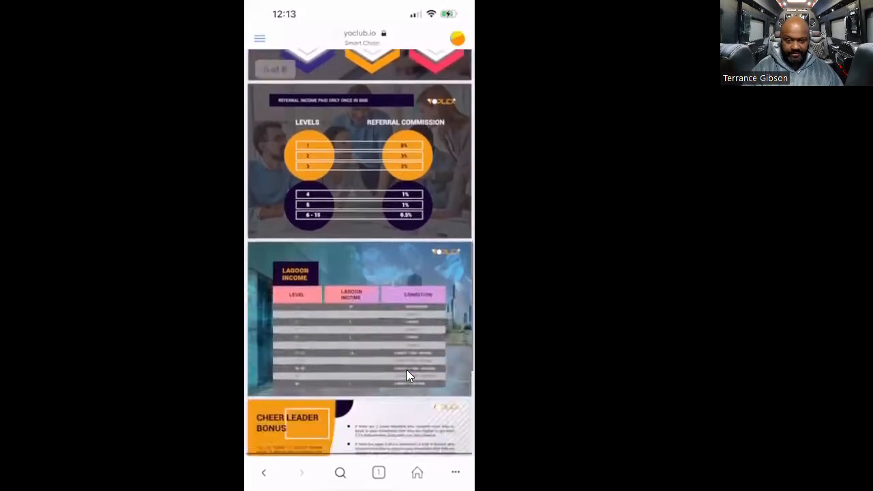
scroll(up, 3)
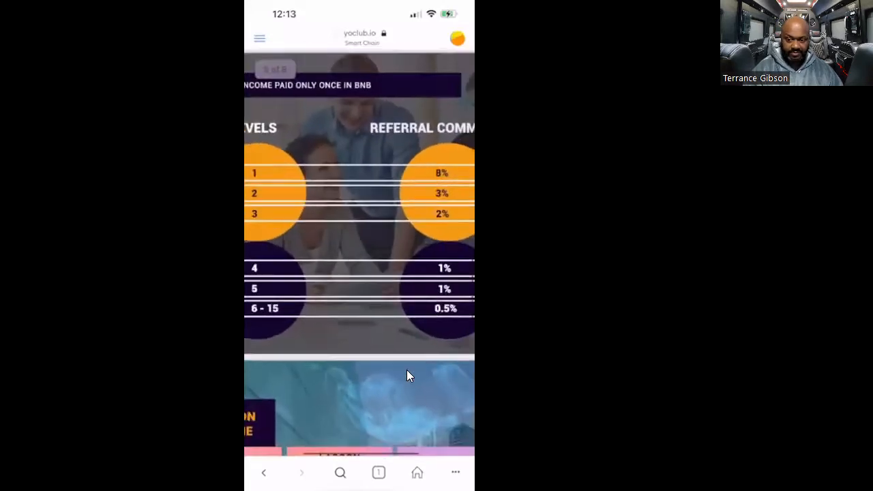
scroll(up, 3)
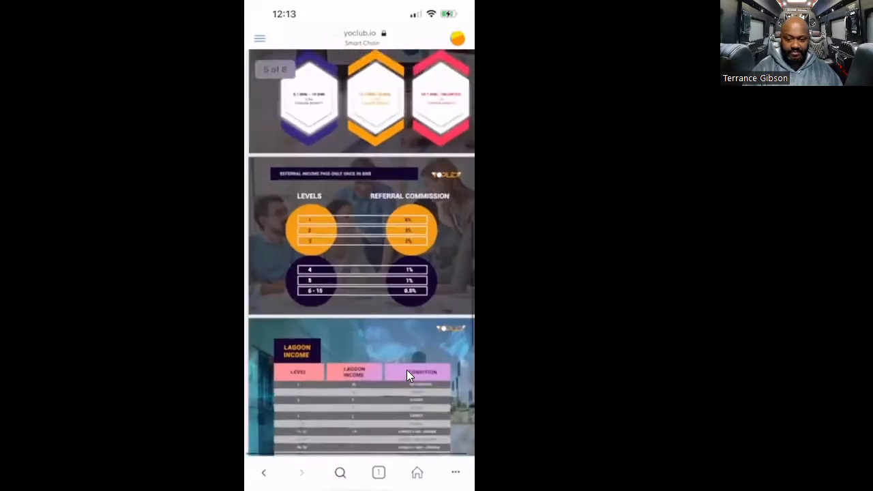
scroll(down, 3)
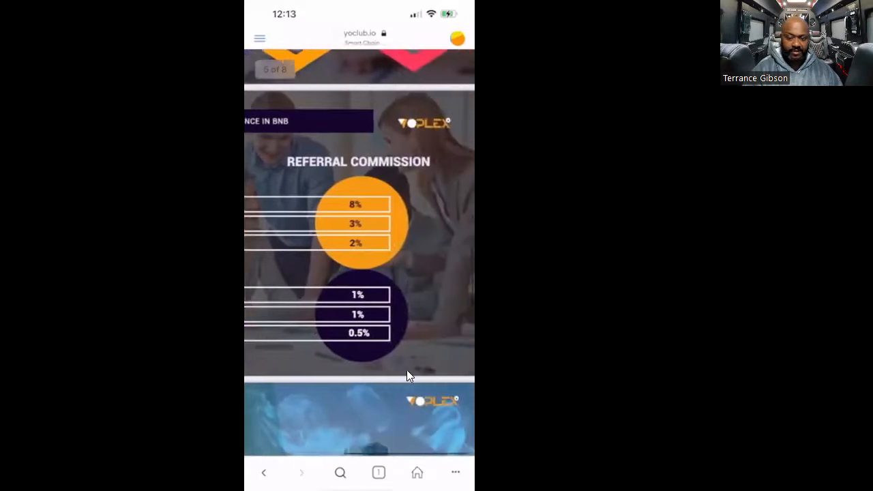
Scroll through the Lagoon Income table and Cheer Leader Bonus rules, zooming to read them.
scroll(up, 3)
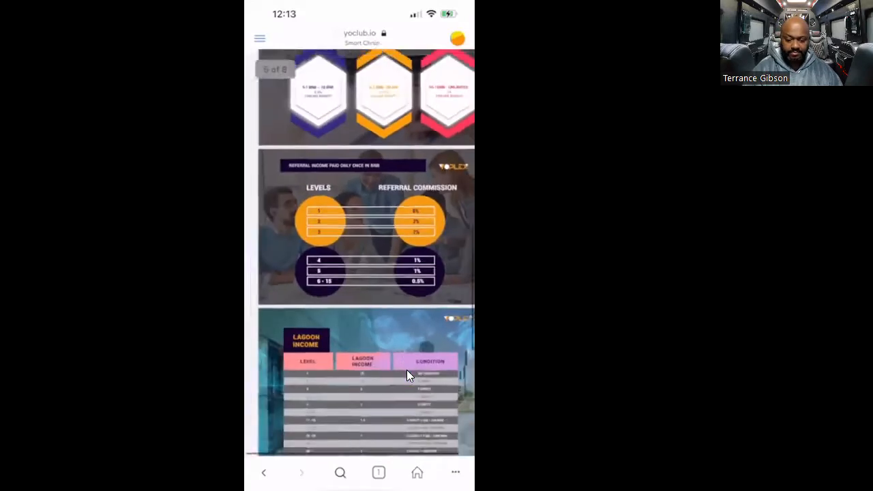
scroll(down, 3)
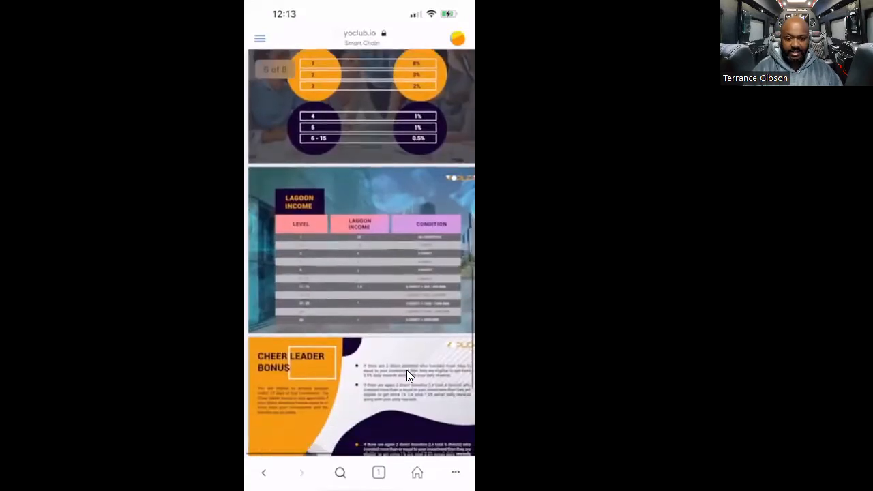
scroll(down, 3)
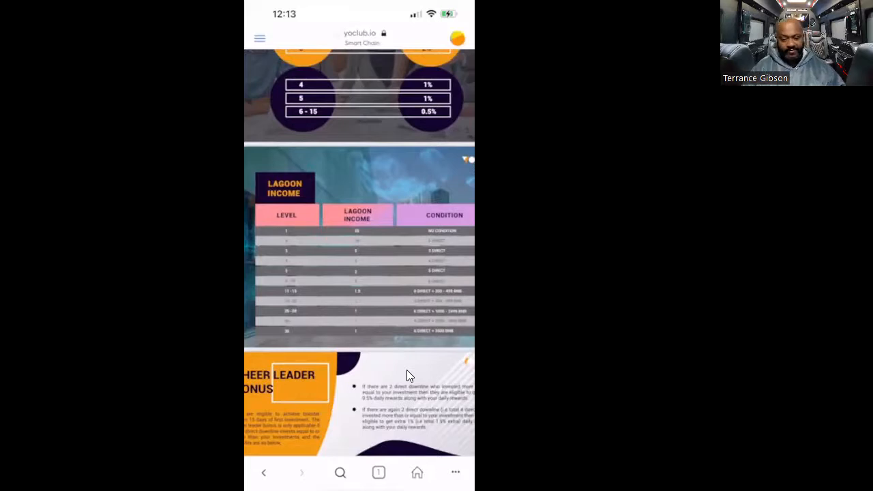
scroll(up, 3)
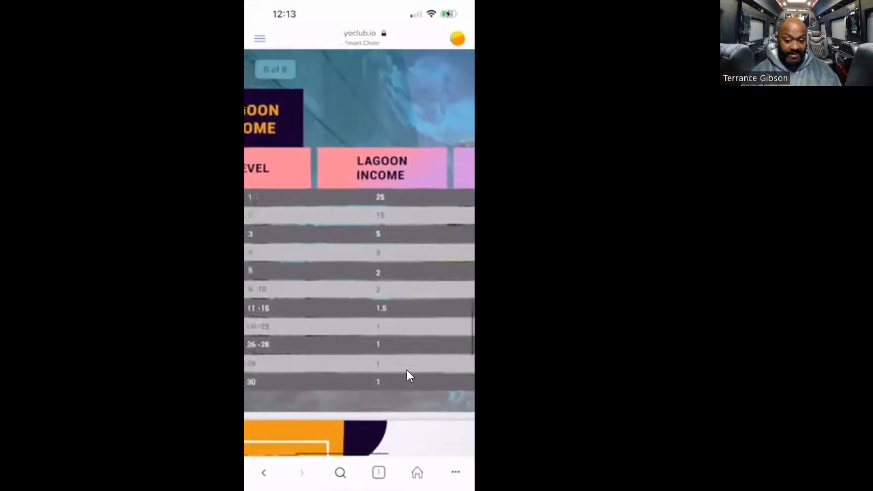
scroll(down, 3)
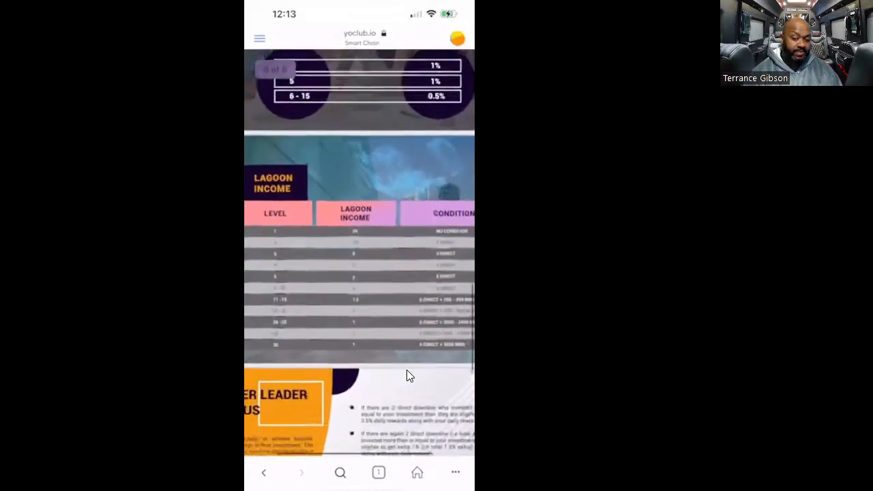
scroll(up, 3)
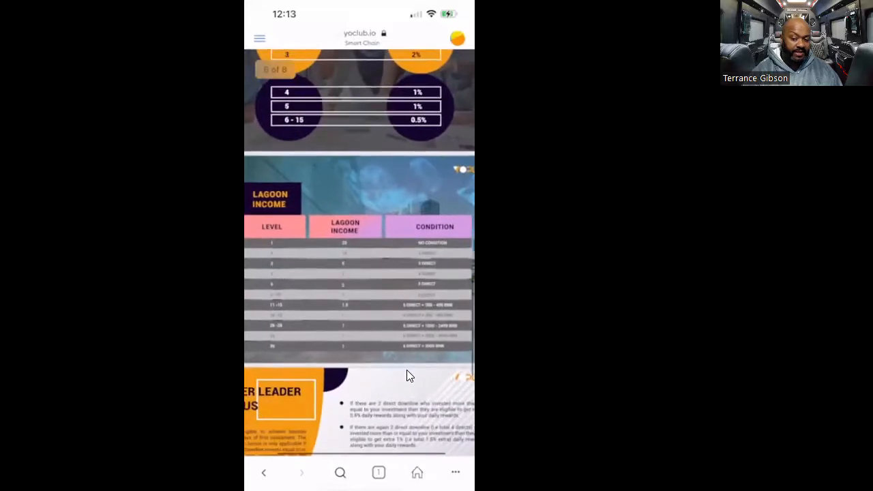
Scroll back up the whitepaper to the investment plans slide with its staking tiers.
scroll(up, 3)
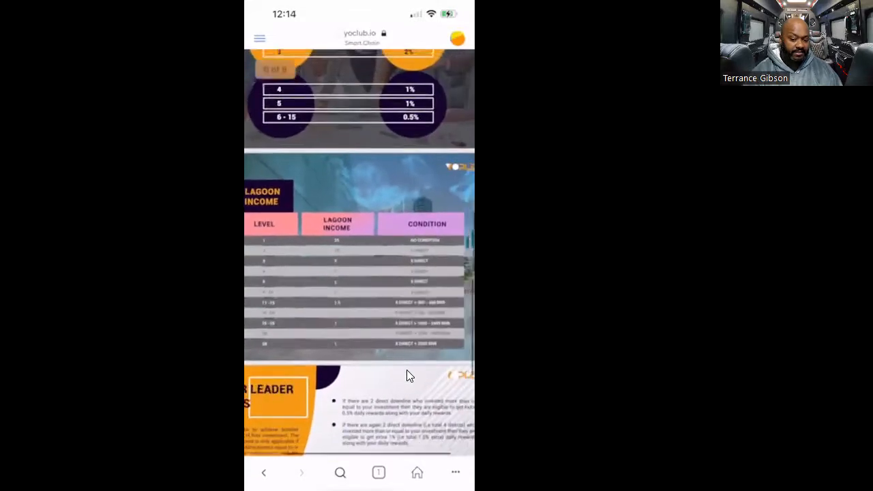
scroll(up, 3)
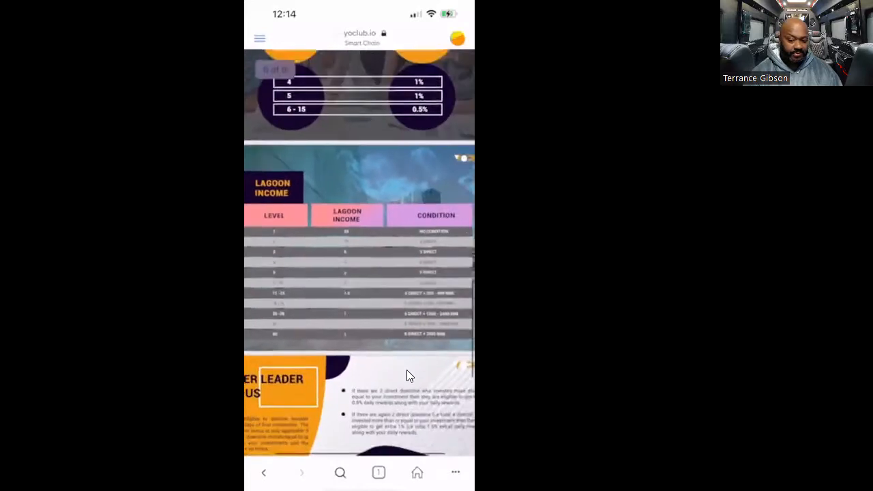
scroll(up, 3)
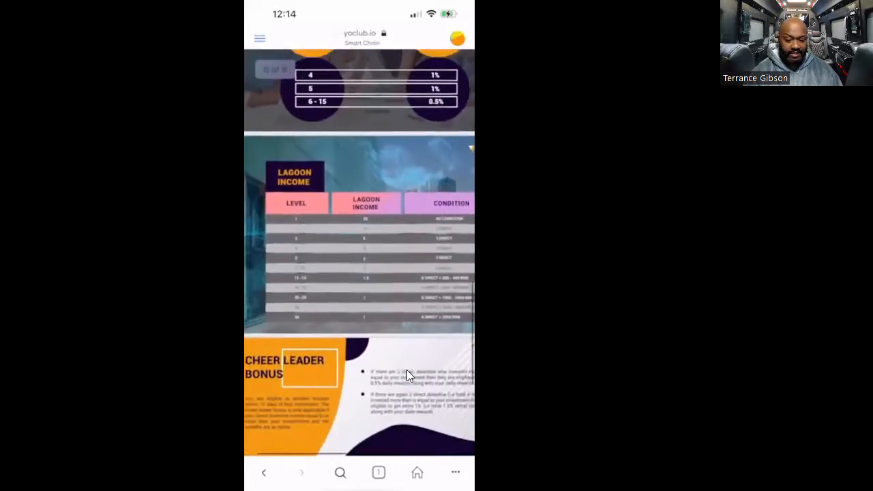
scroll(down, 3)
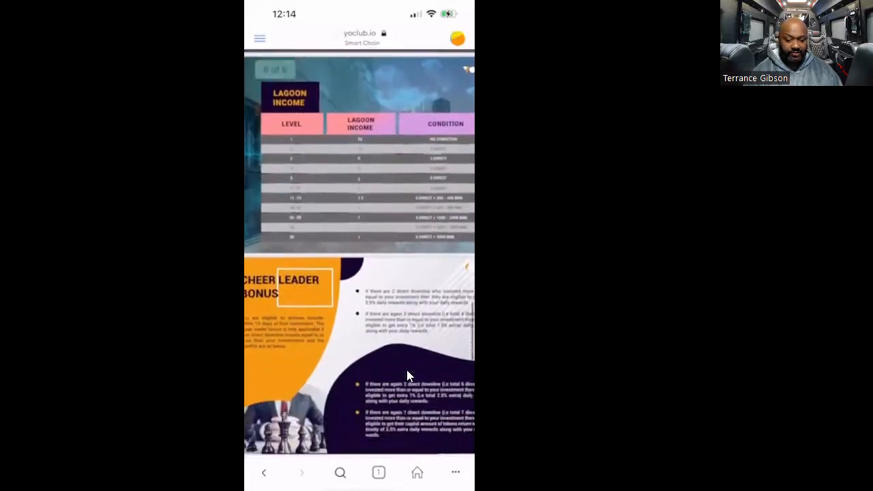
scroll(down, 3)
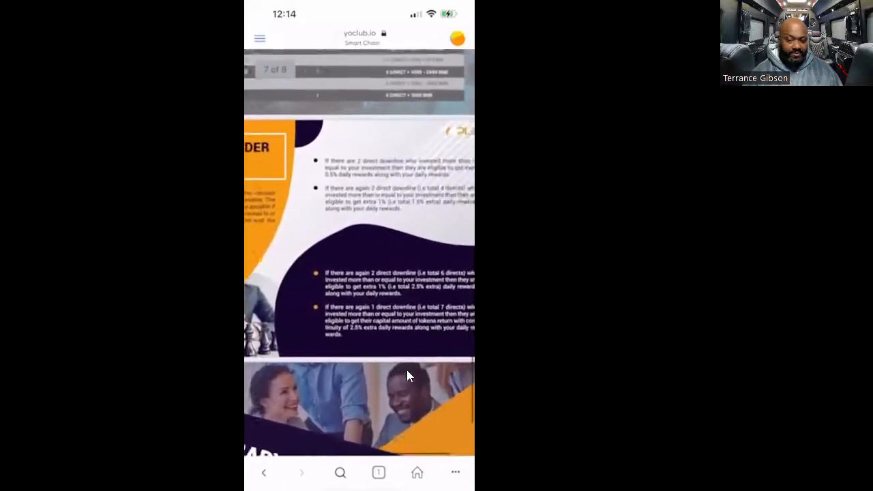
scroll(up, 3)
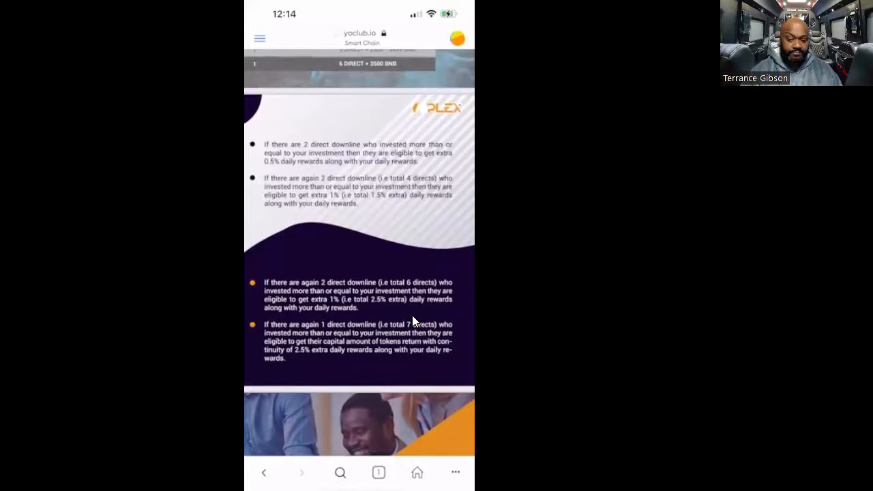
mouse_move(379, 261)
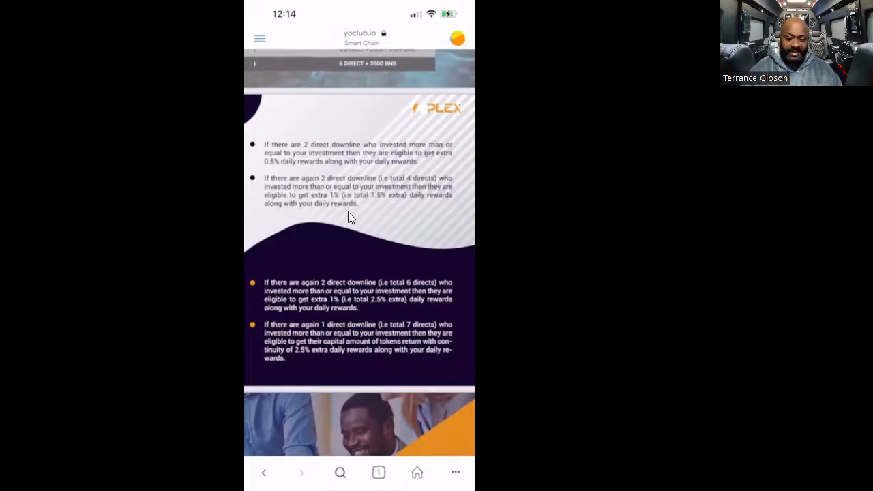
mouse_move(355, 300)
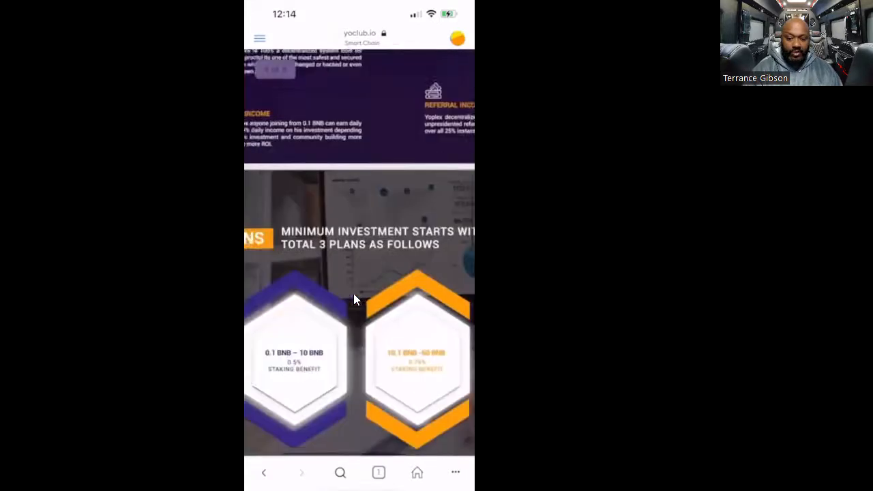
scroll(down, 3)
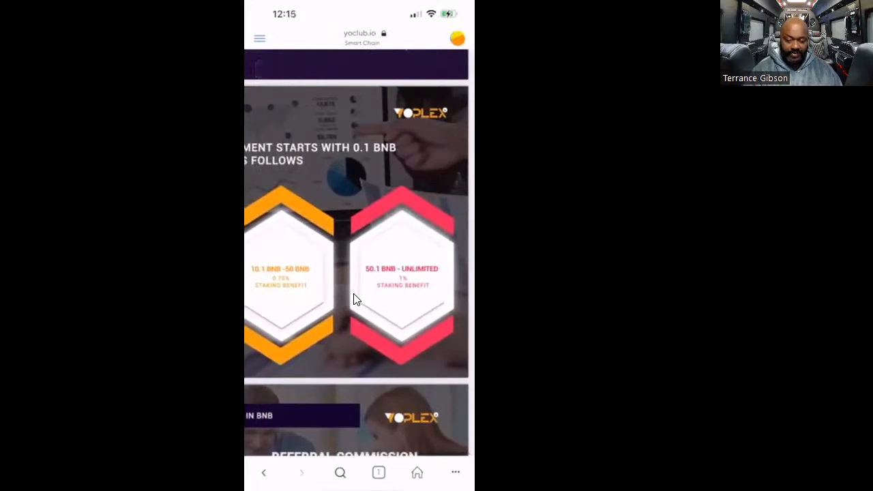
Scroll down past Lagoon Income and Cheer Leader Bonus to the Summary & Conclusion slide.
scroll(up, 3)
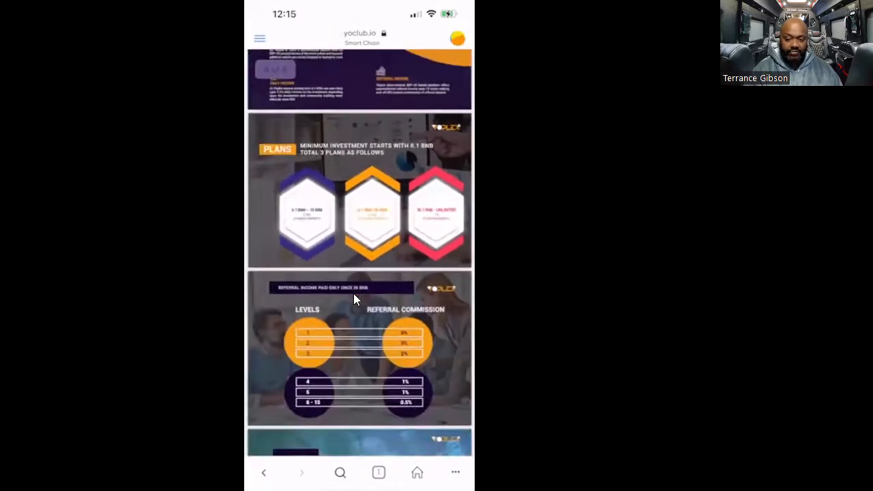
scroll(down, 3)
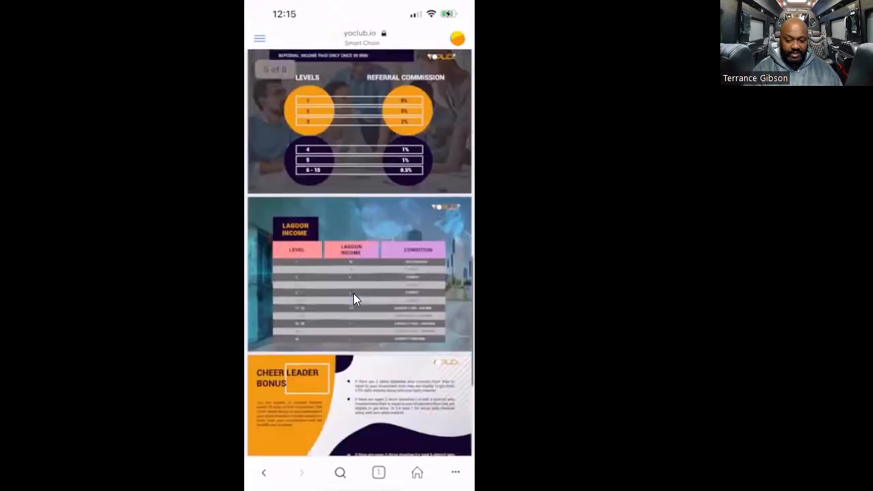
scroll(down, 3)
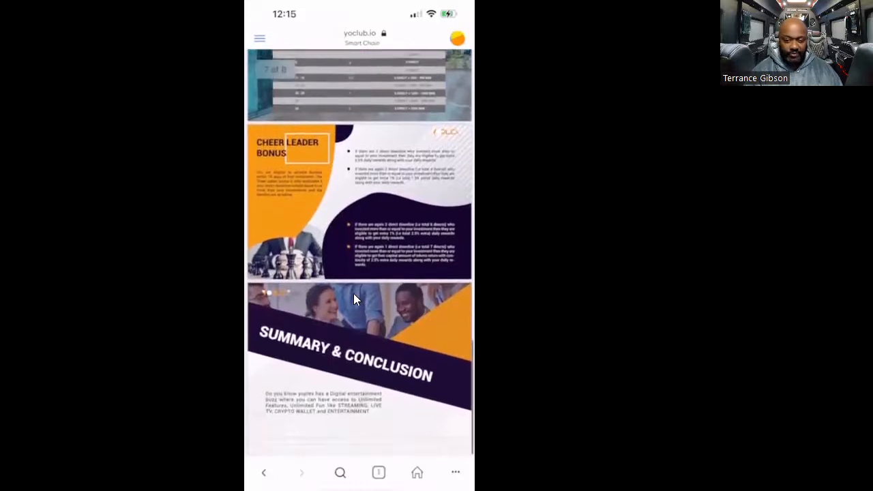
scroll(up, 3)
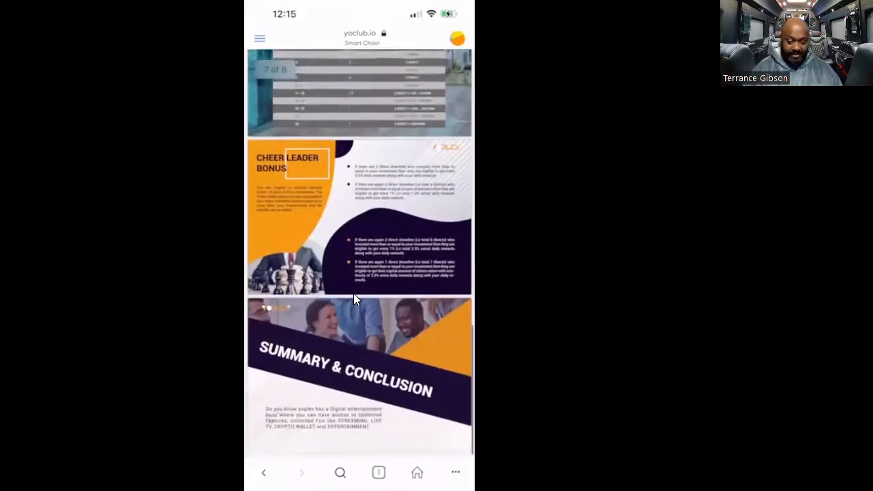
scroll(down, 3)
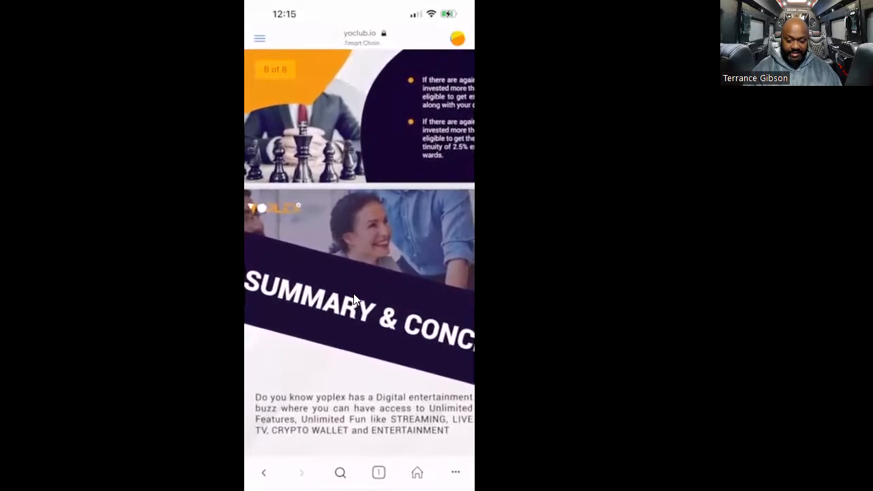
scroll(down, 3)
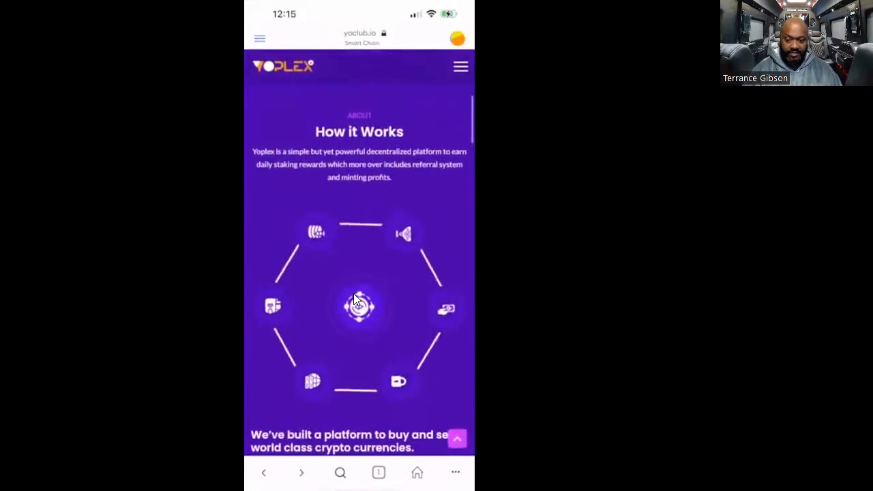
Scroll past Leader Bonus, Lagoon Income and Token Swap to the roadmap's October–December 2022 milestones.
scroll(down, 3)
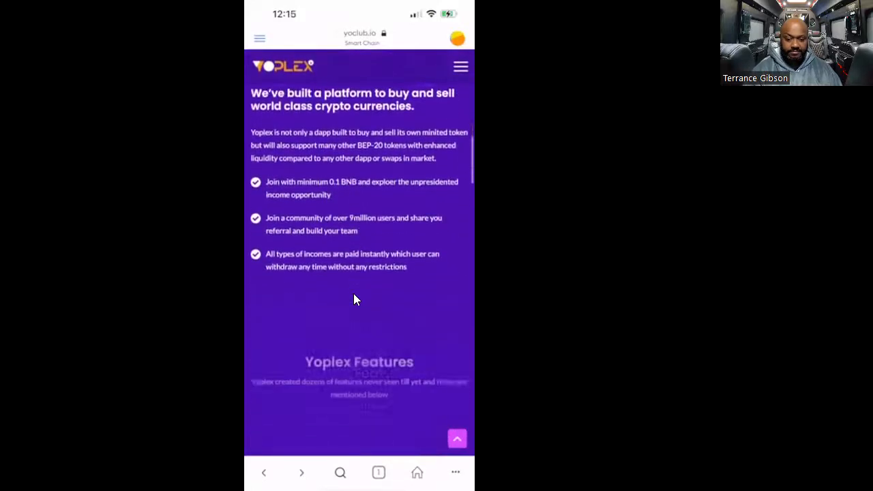
scroll(down, 3)
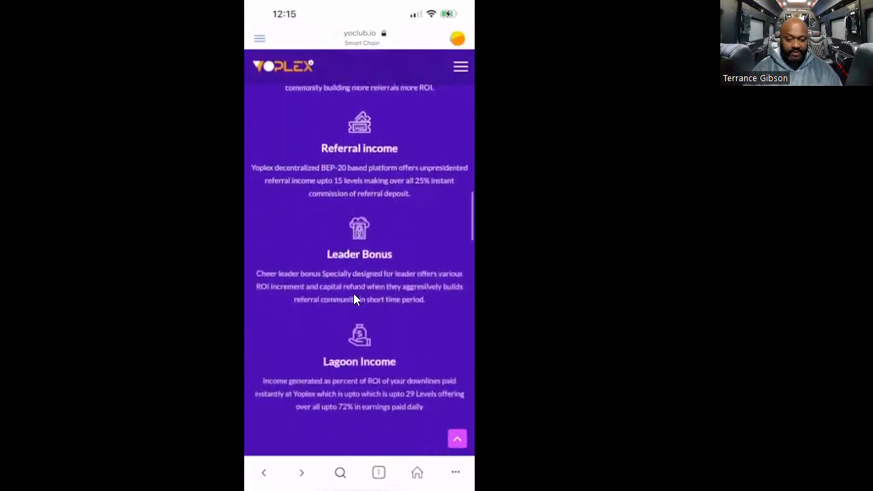
scroll(down, 3)
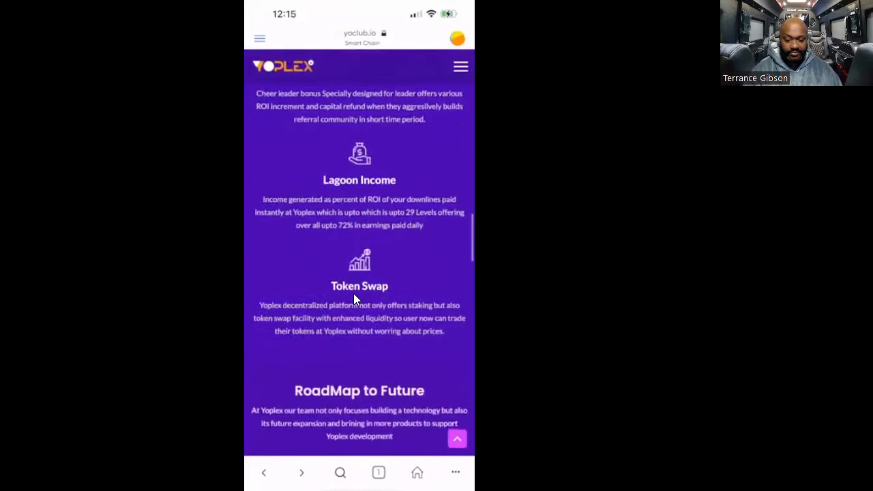
scroll(down, 3)
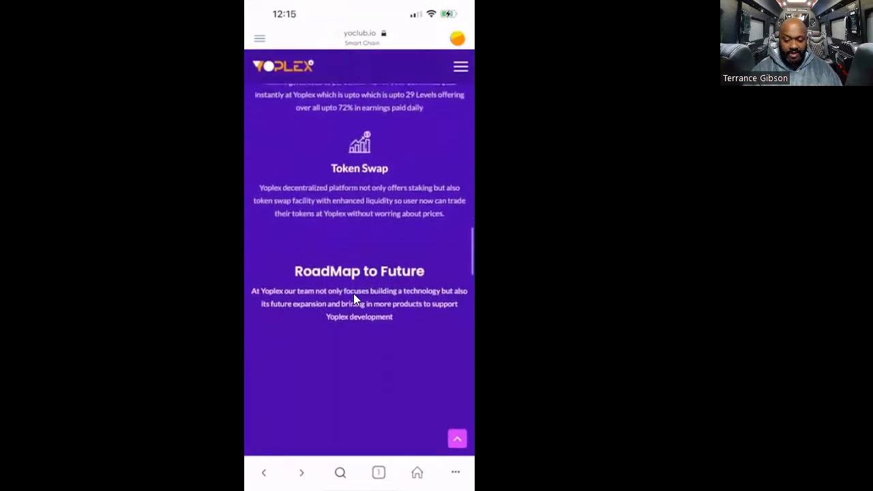
scroll(down, 3)
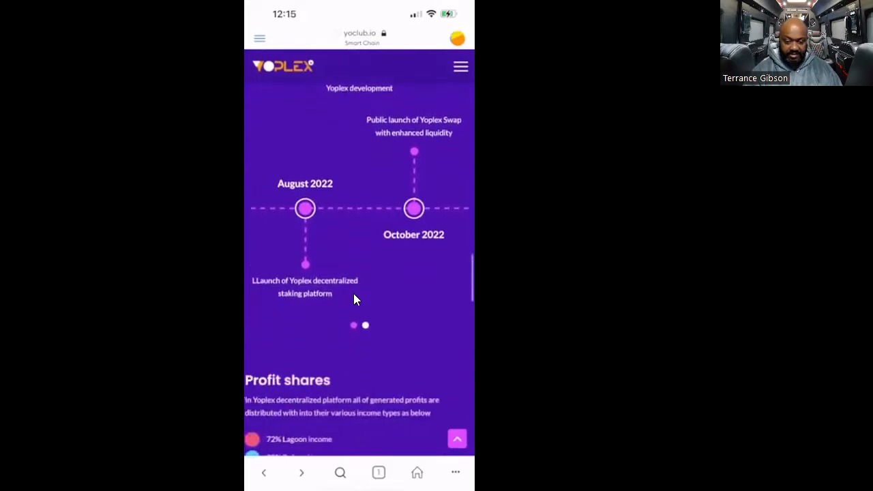
scroll(down, 3)
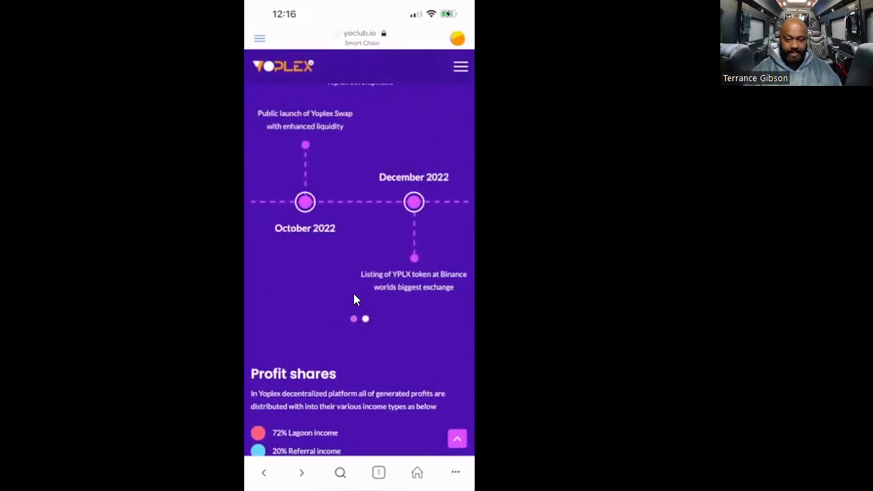
Scroll down the landing page through the Profit shares and Mobile Supported DAPP sections.
scroll(up, 3)
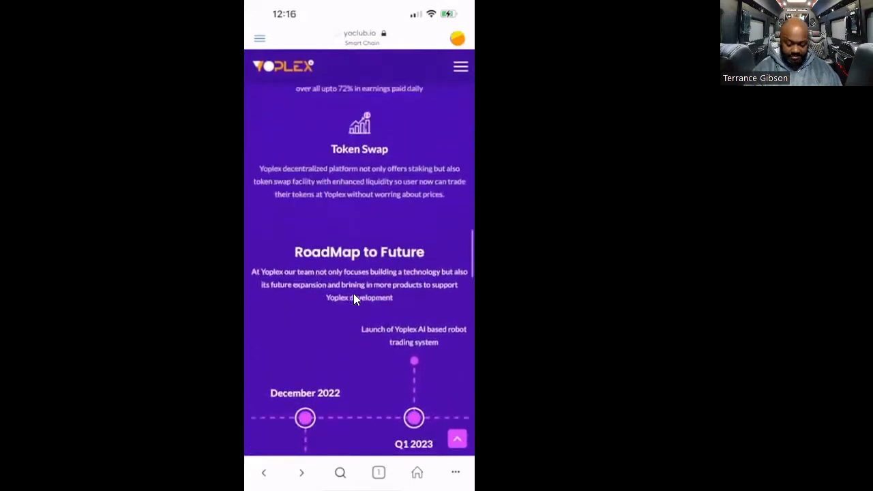
scroll(down, 3)
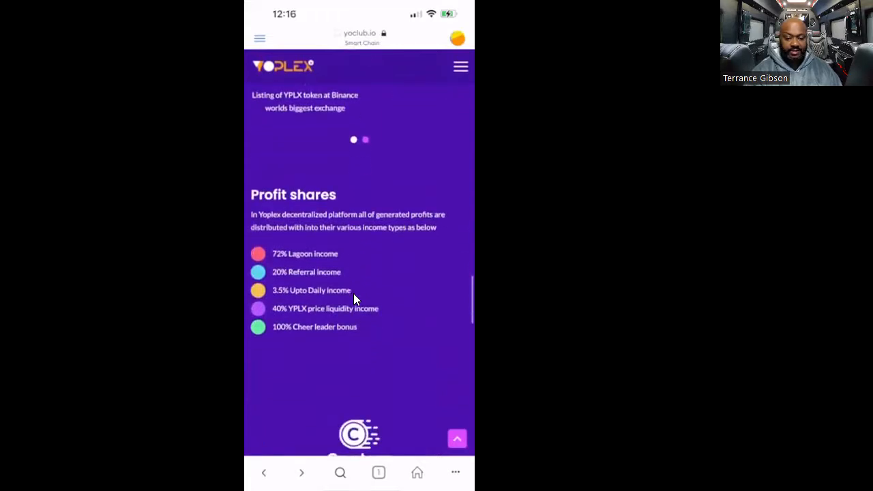
scroll(down, 3)
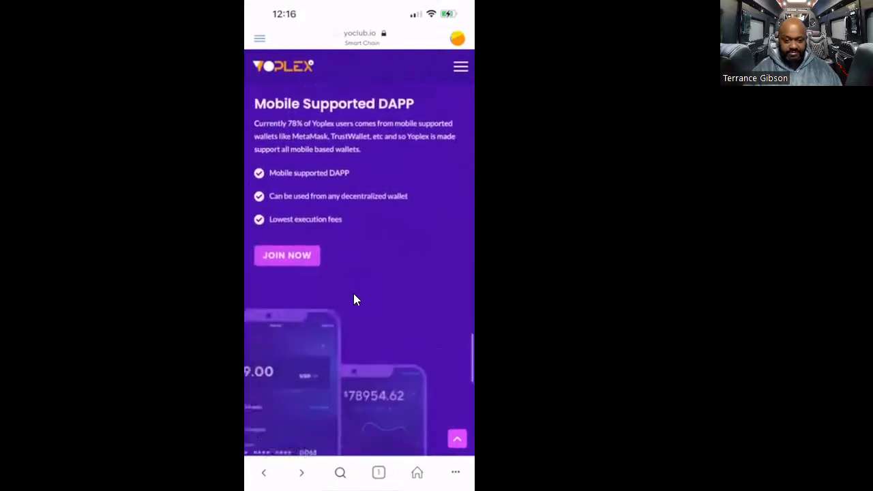
scroll(down, 3)
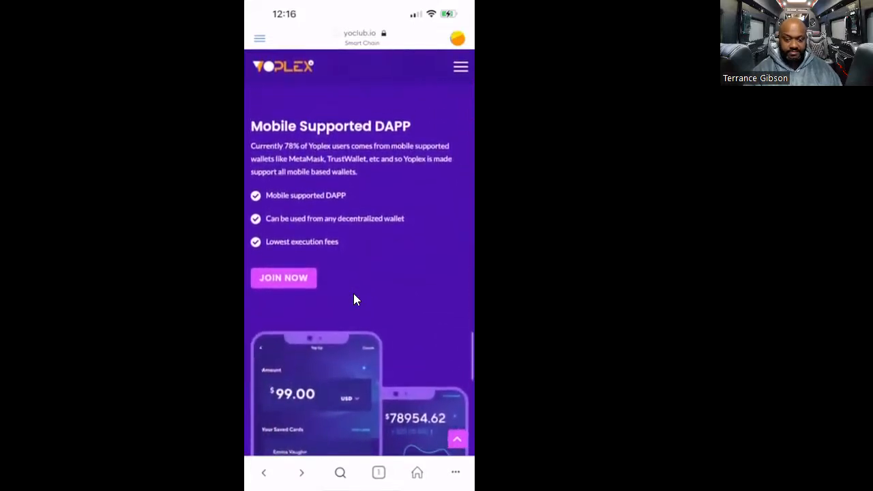
scroll(down, 3)
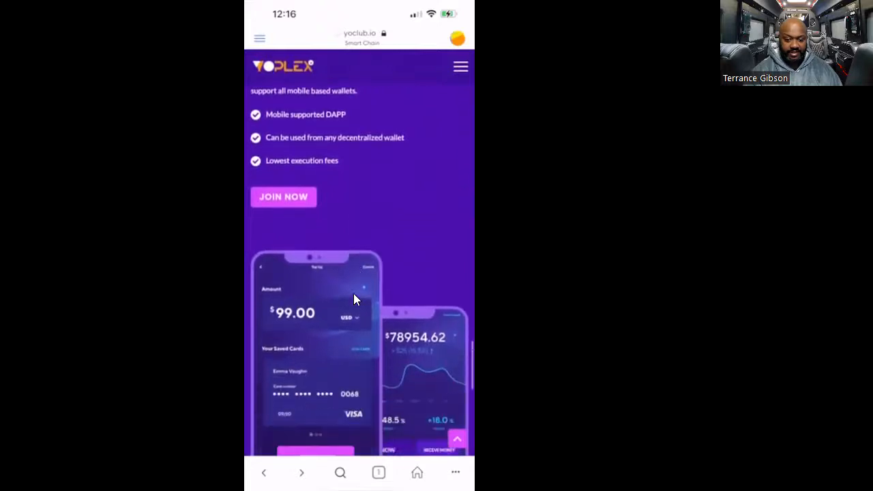
Scroll back up to the Welcome to Yoplex header at the top of the page.
scroll(up, 3)
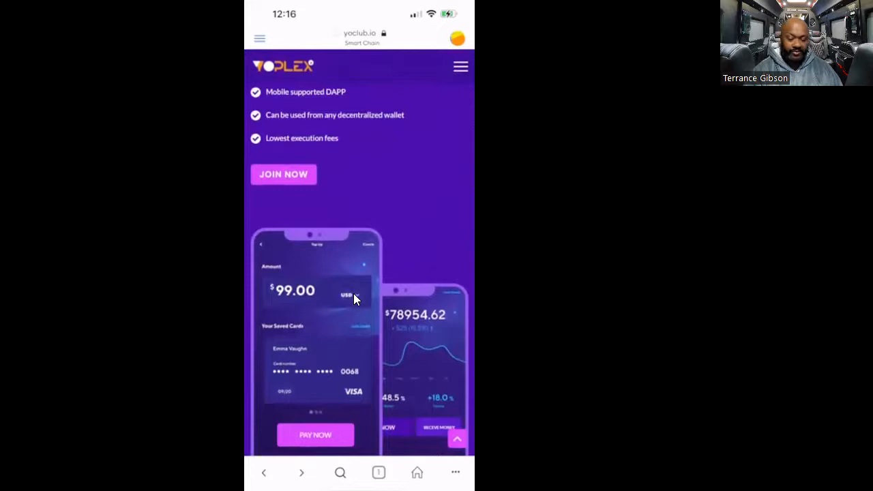
scroll(up, 3)
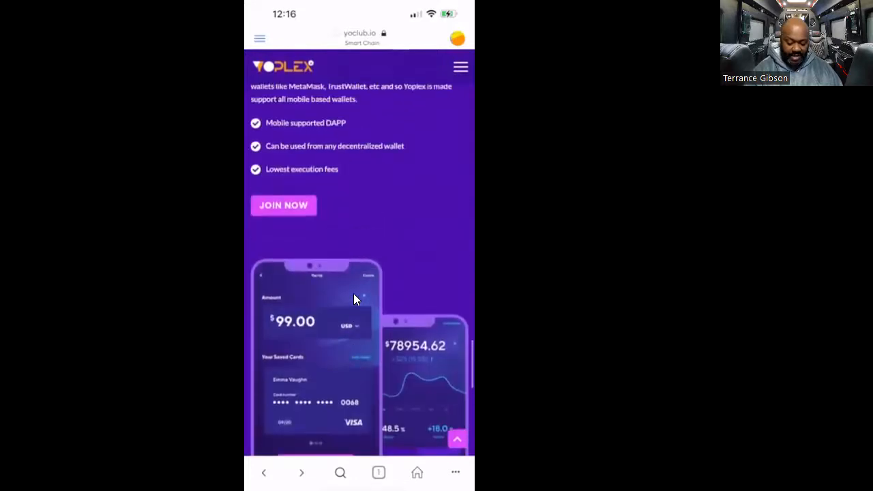
scroll(up, 3)
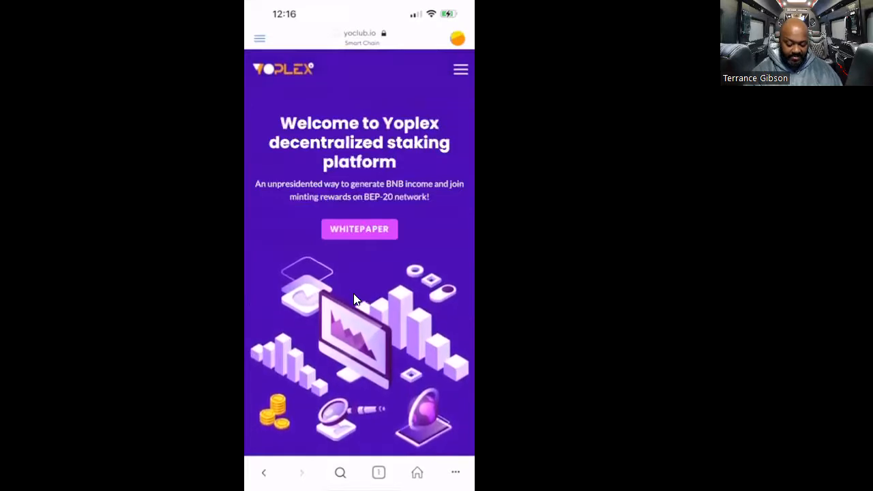
Use the hamburger menu's JOIN NOW entry to load the Yoplex Vault Panel.
click(461, 68)
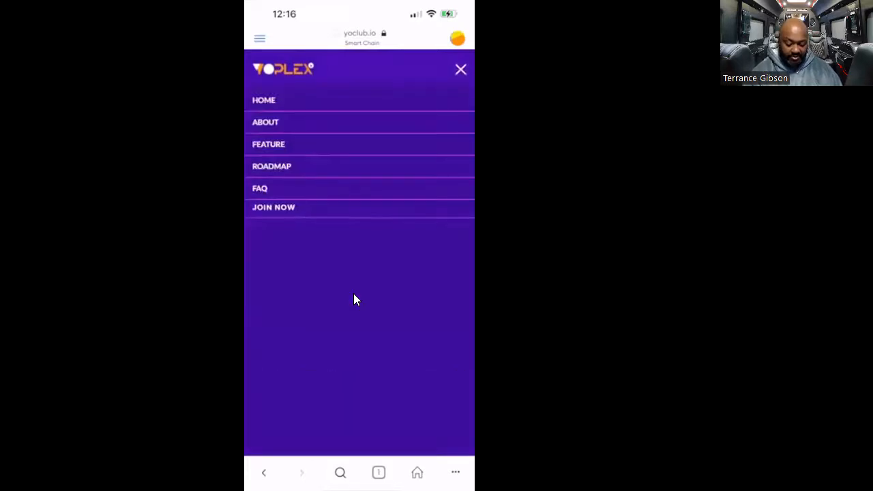
click(461, 68)
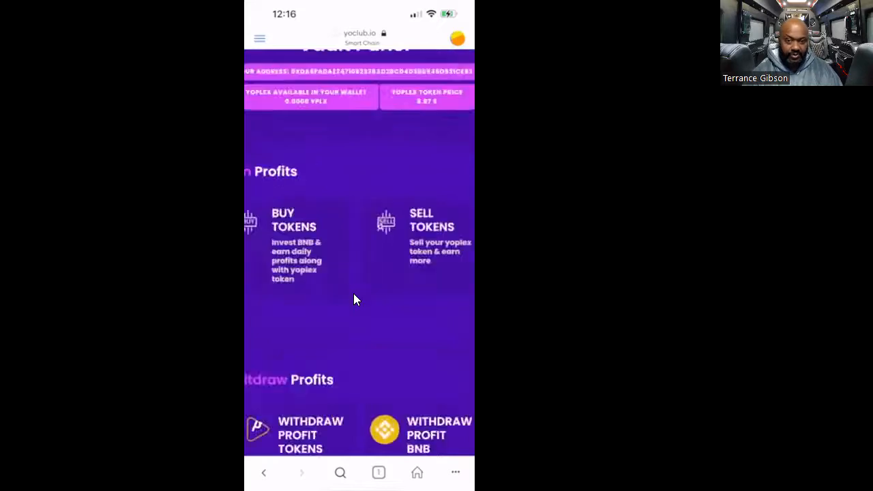
Scroll the Vault Panel through the Earn and Withdraw sections to Your Profits income figures.
scroll(up, 3)
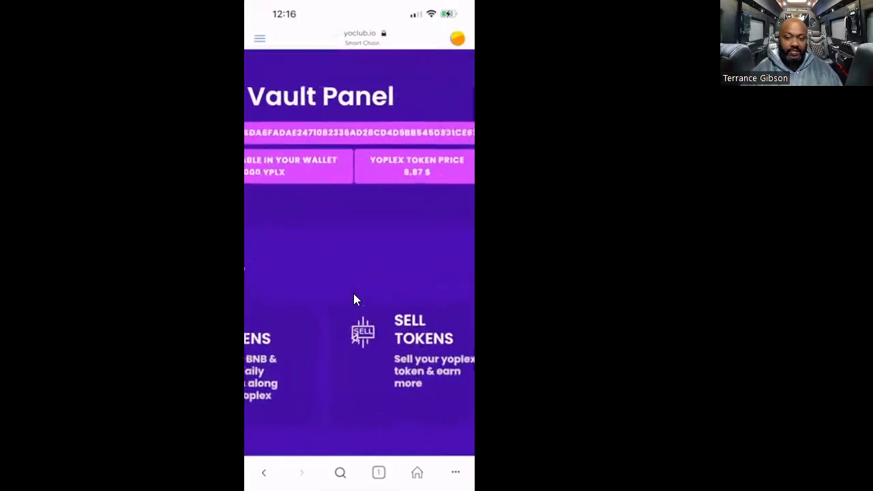
scroll(down, 3)
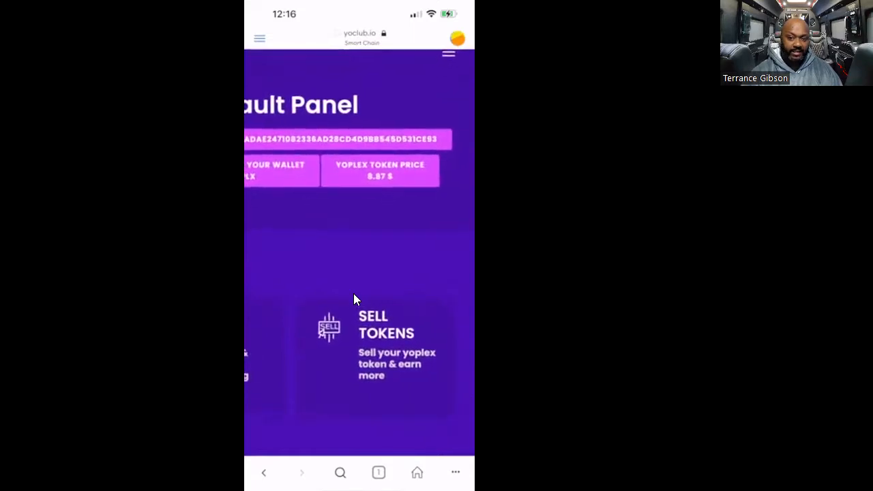
scroll(up, 3)
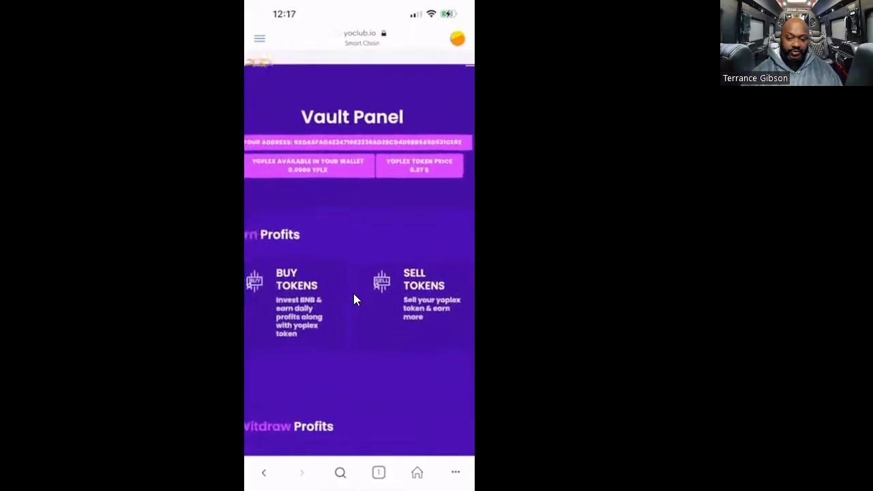
scroll(down, 3)
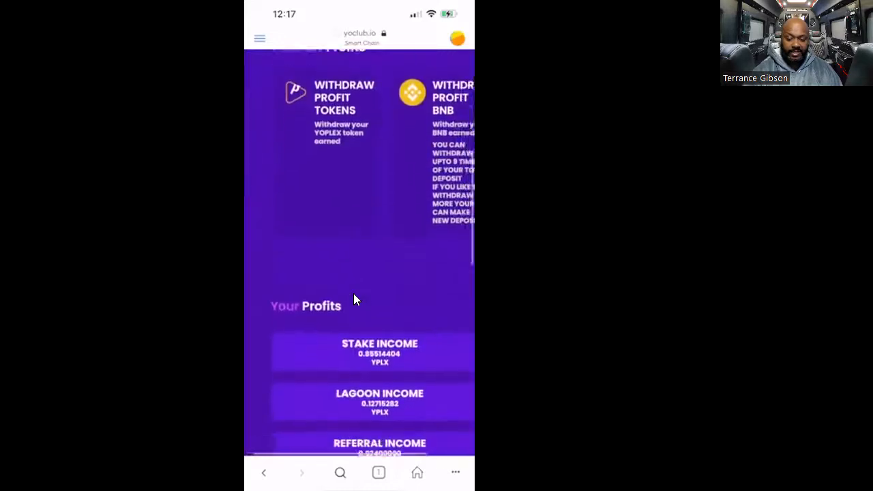
scroll(down, 3)
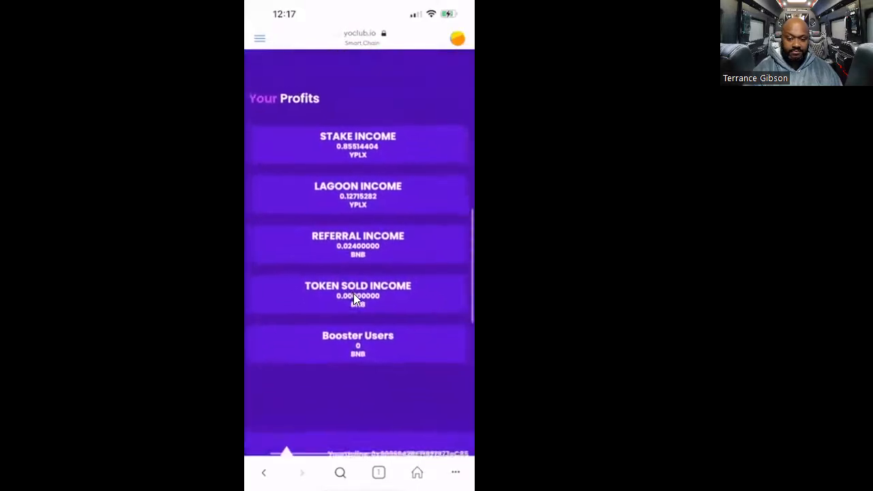
scroll(up, 3)
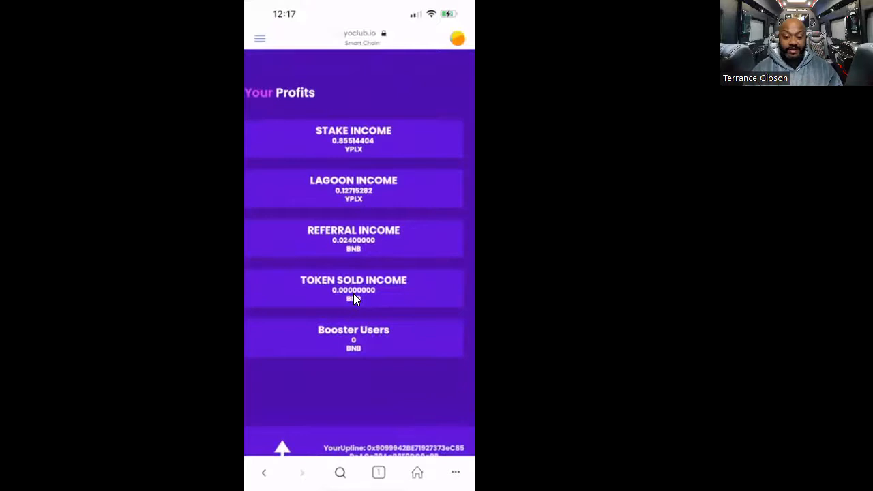
Continue down past the referral level table to the Your Statistics section.
scroll(down, 3)
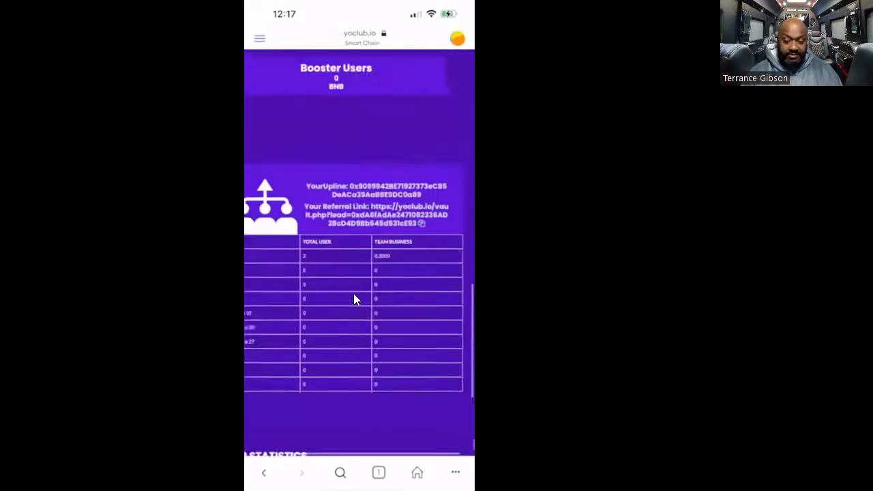
scroll(down, 3)
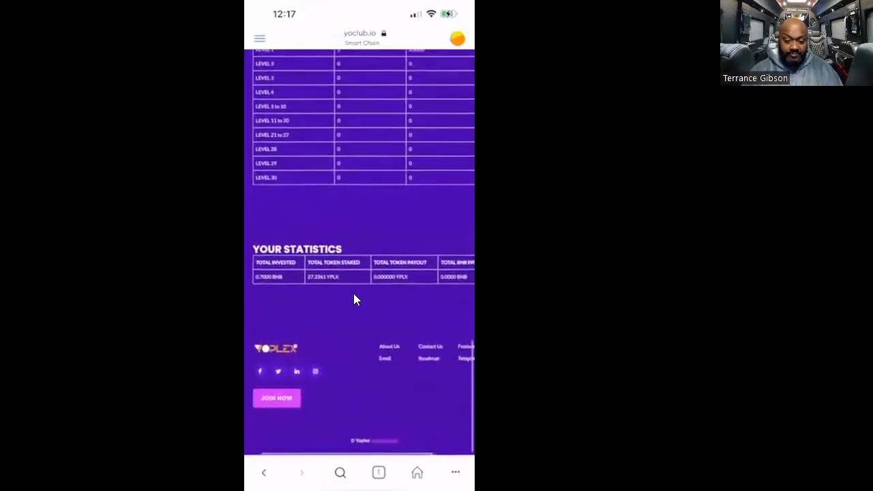
scroll(up, 3)
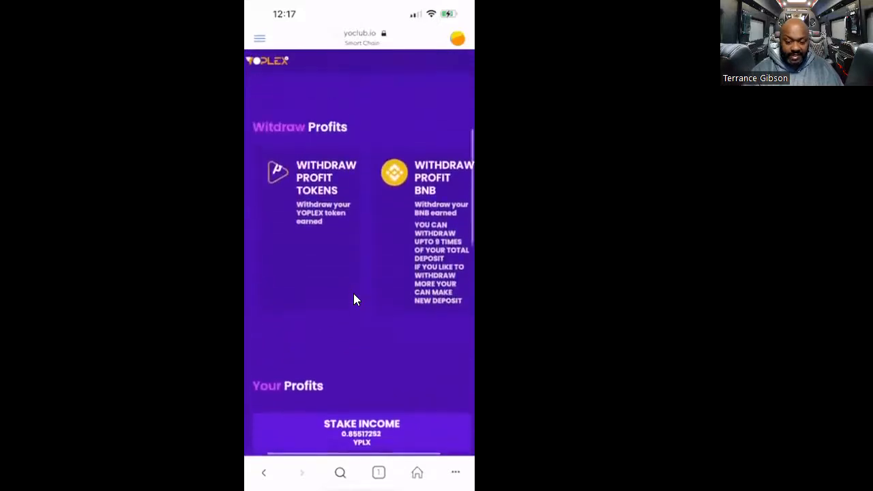
scroll(down, 3)
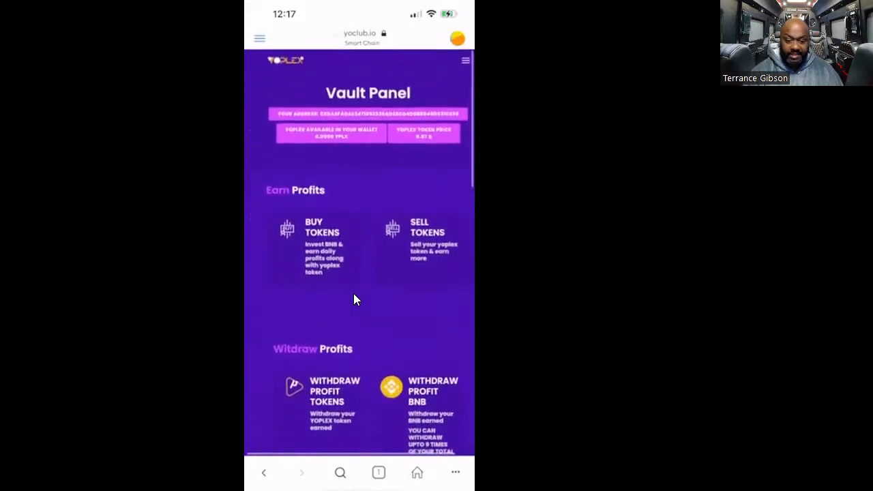
scroll(down, 3)
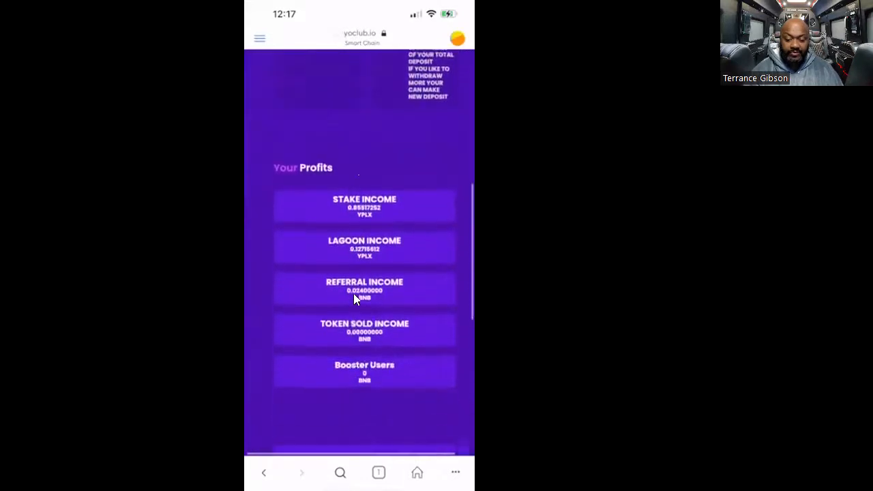
scroll(down, 3)
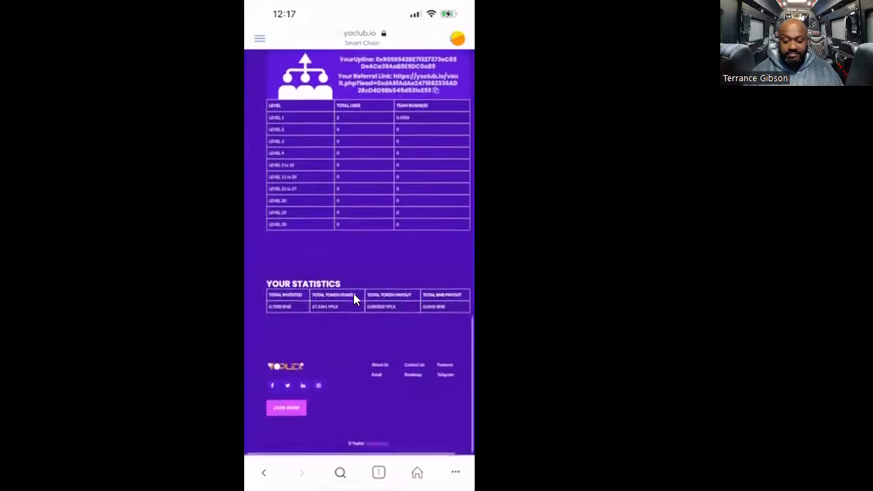